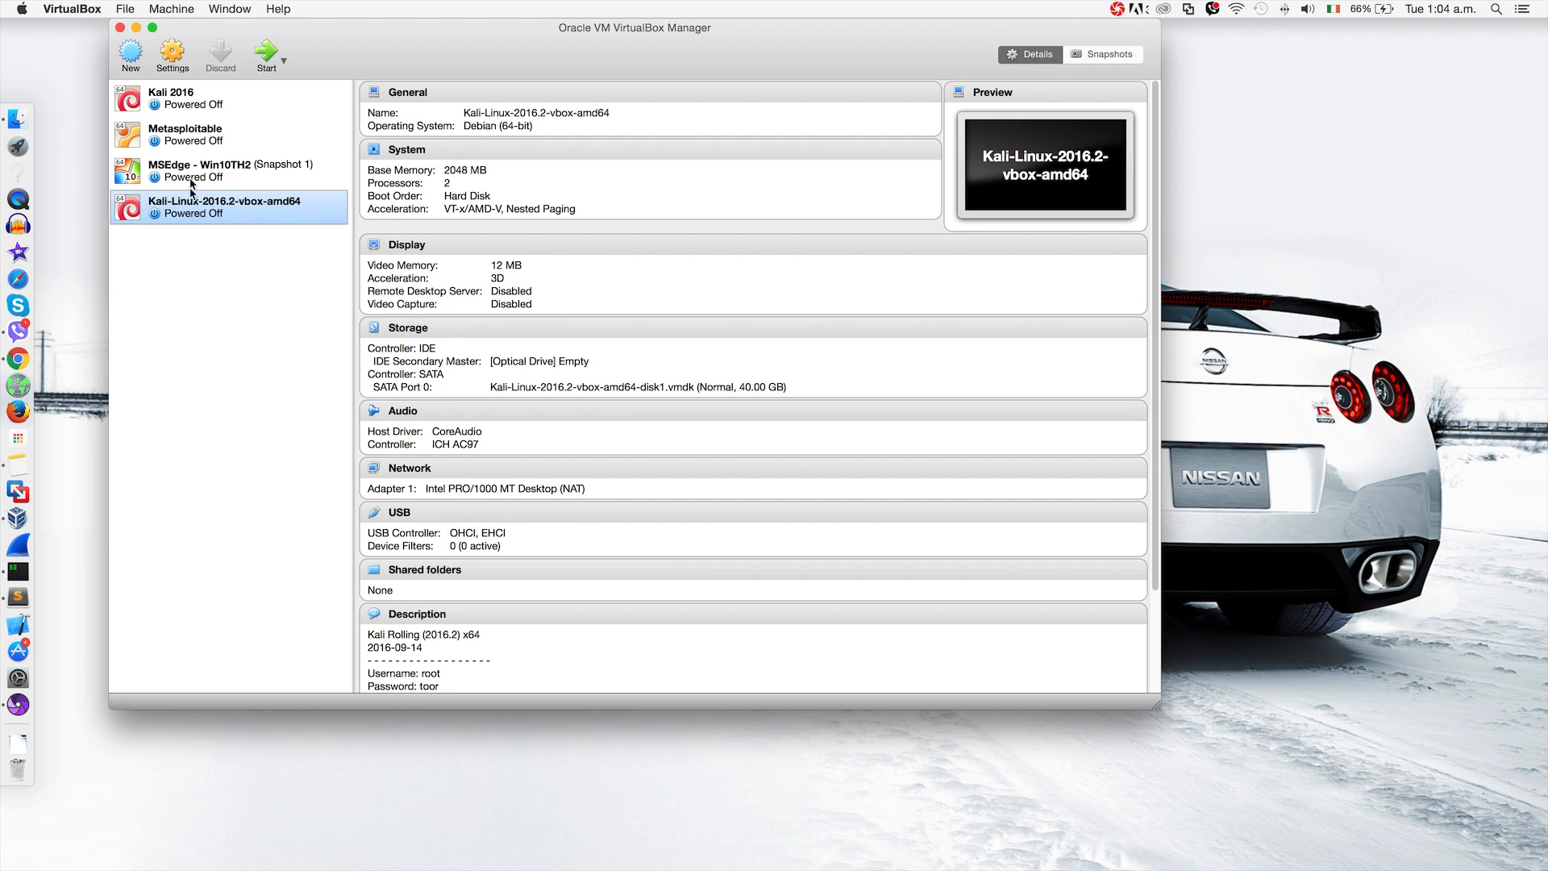
{"action": "mouse_move", "coordinate": [192, 213]}
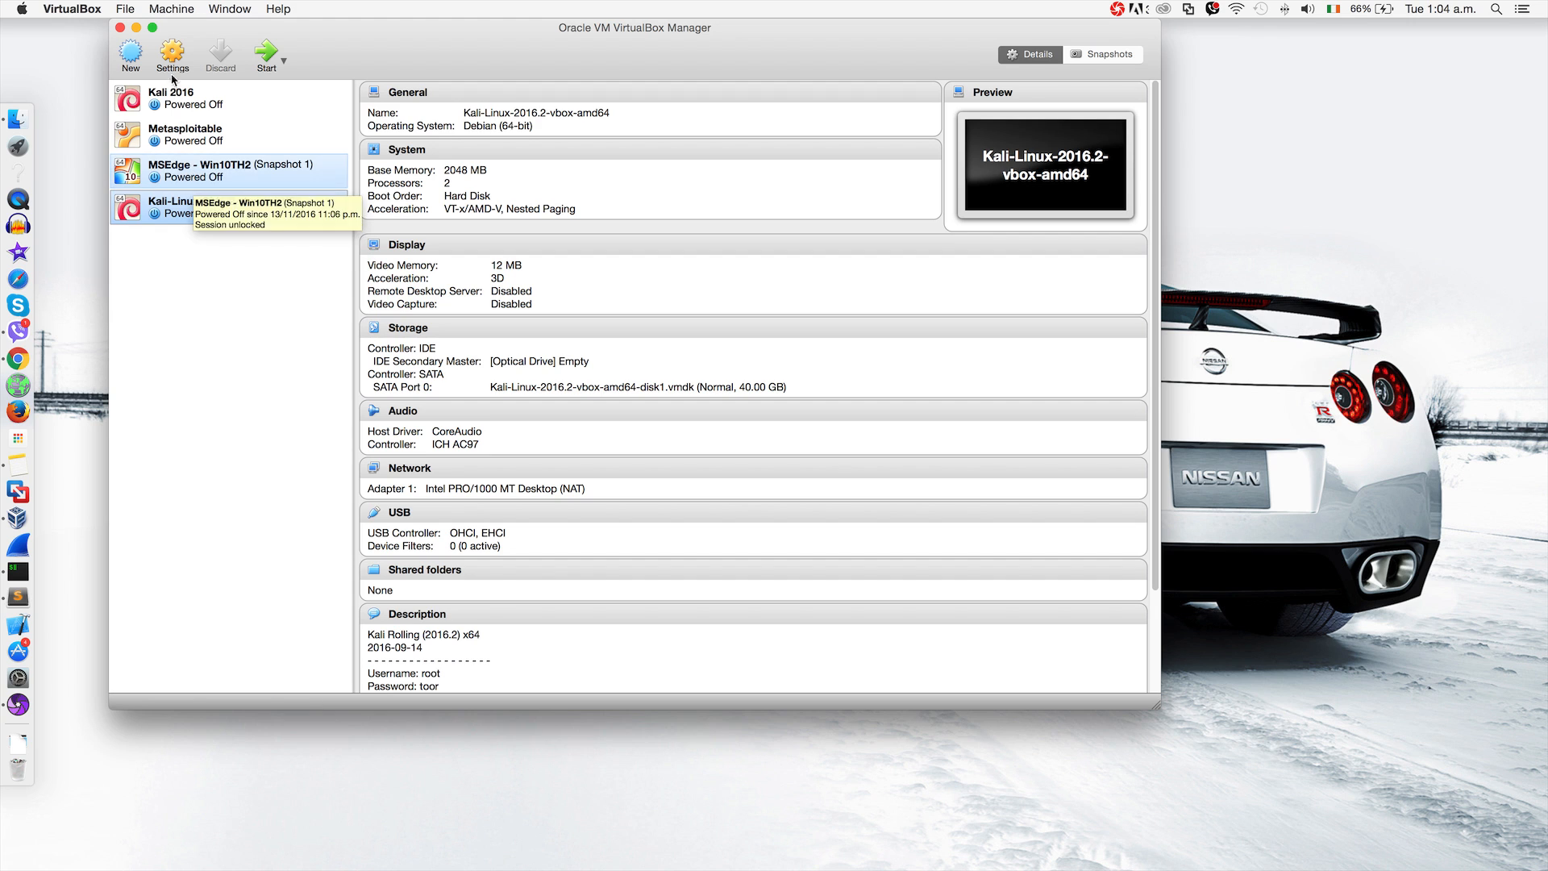
- In the Kali VM's network settings, try attaching Adapter 1 to NAT Network, finding only 10.20.14-NAT available
{"action": "left_click", "coordinate": [185, 136]}
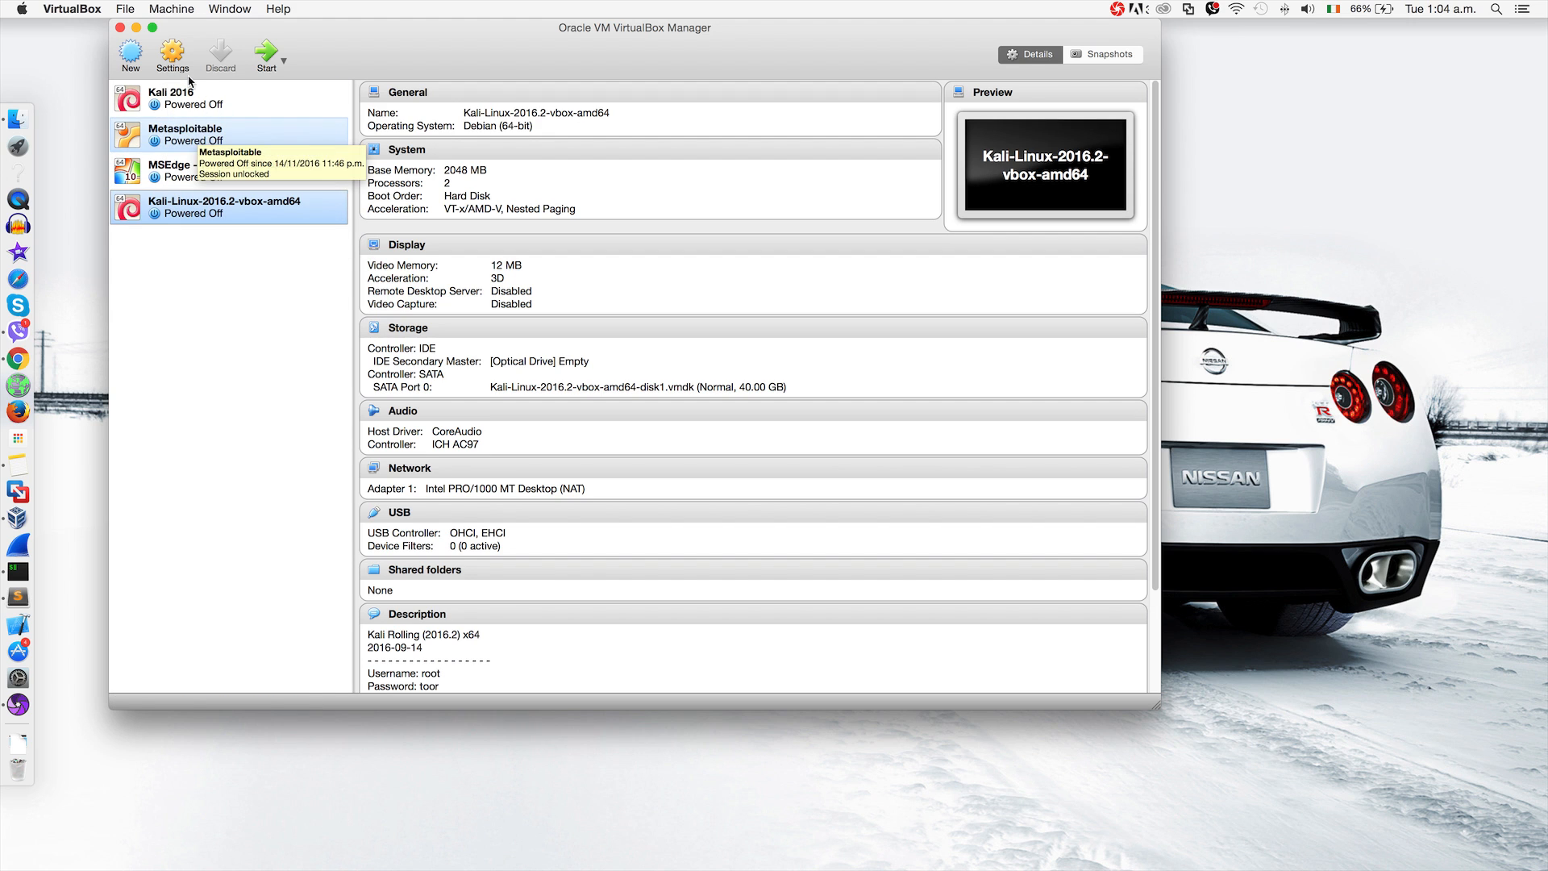
{"action": "left_click", "coordinate": [172, 54]}
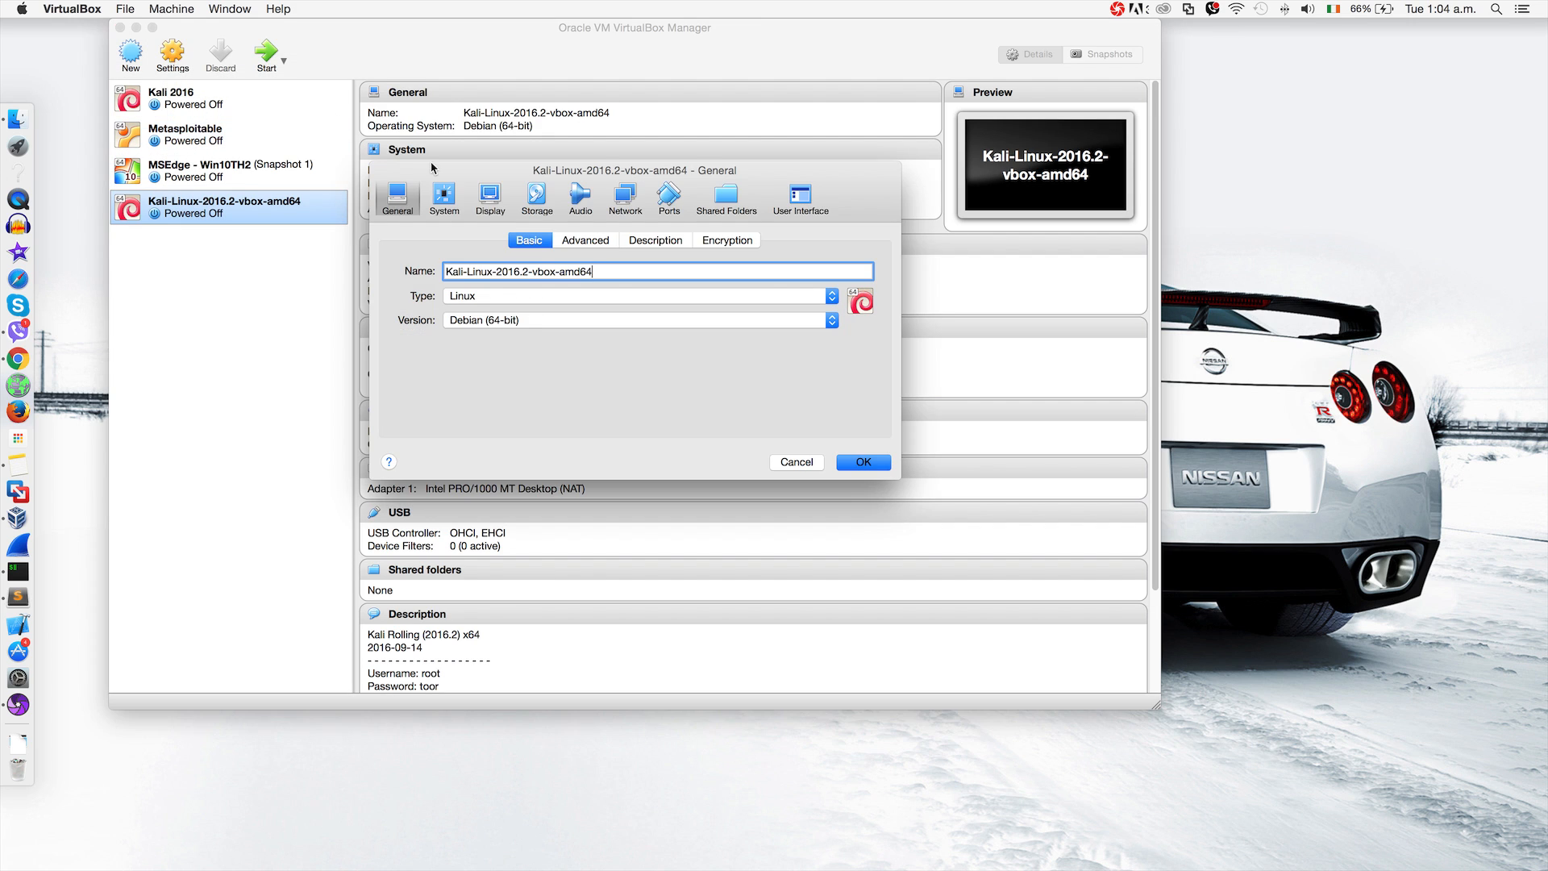
{"action": "left_click", "coordinate": [624, 197]}
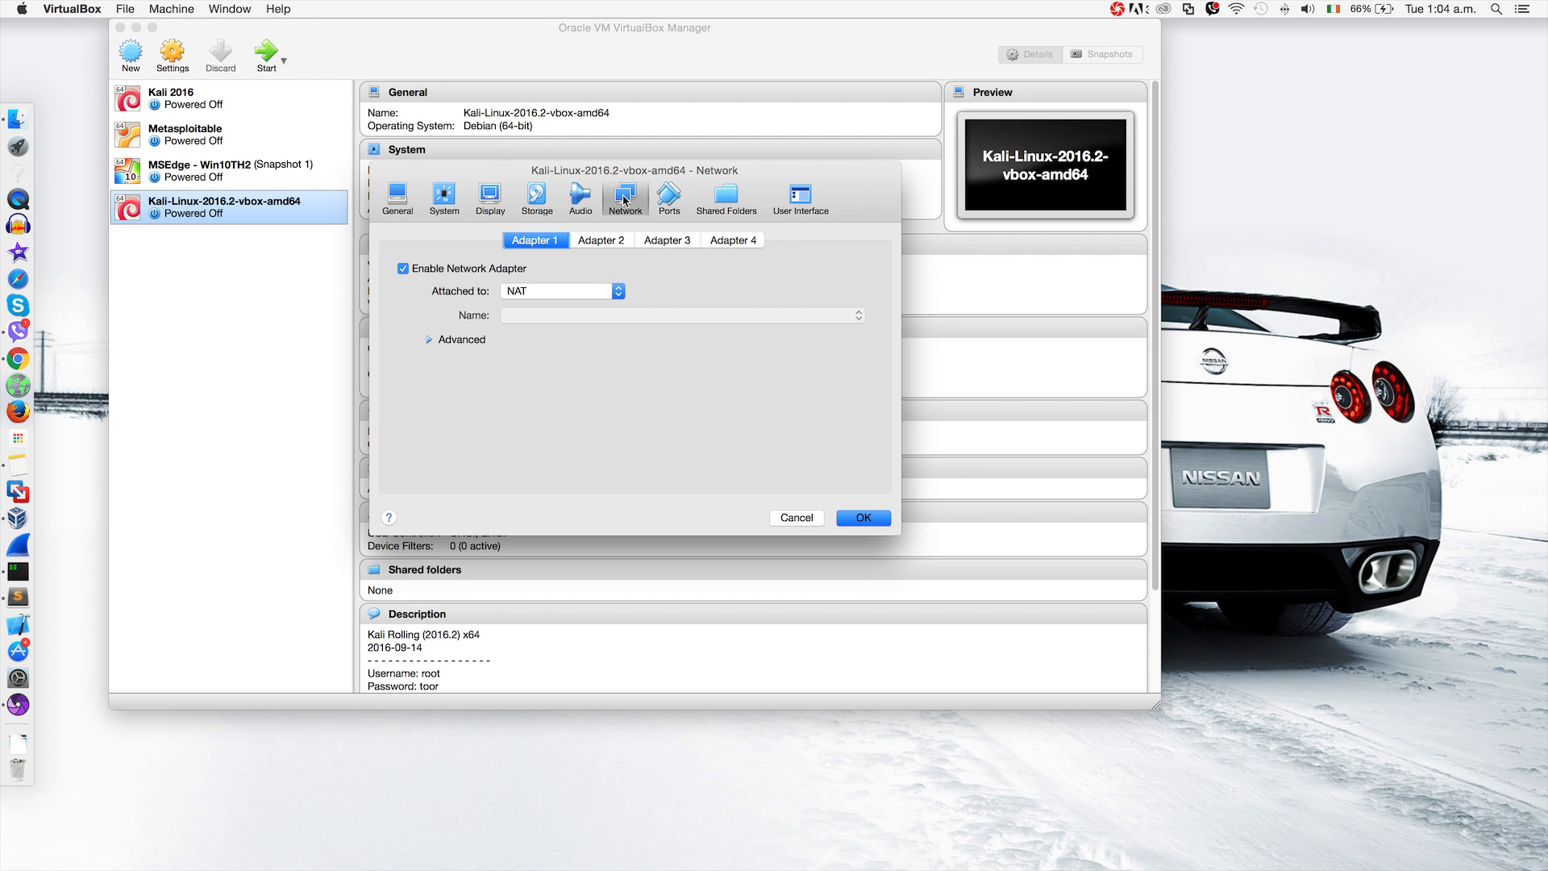
{"action": "mouse_move", "coordinate": [548, 297]}
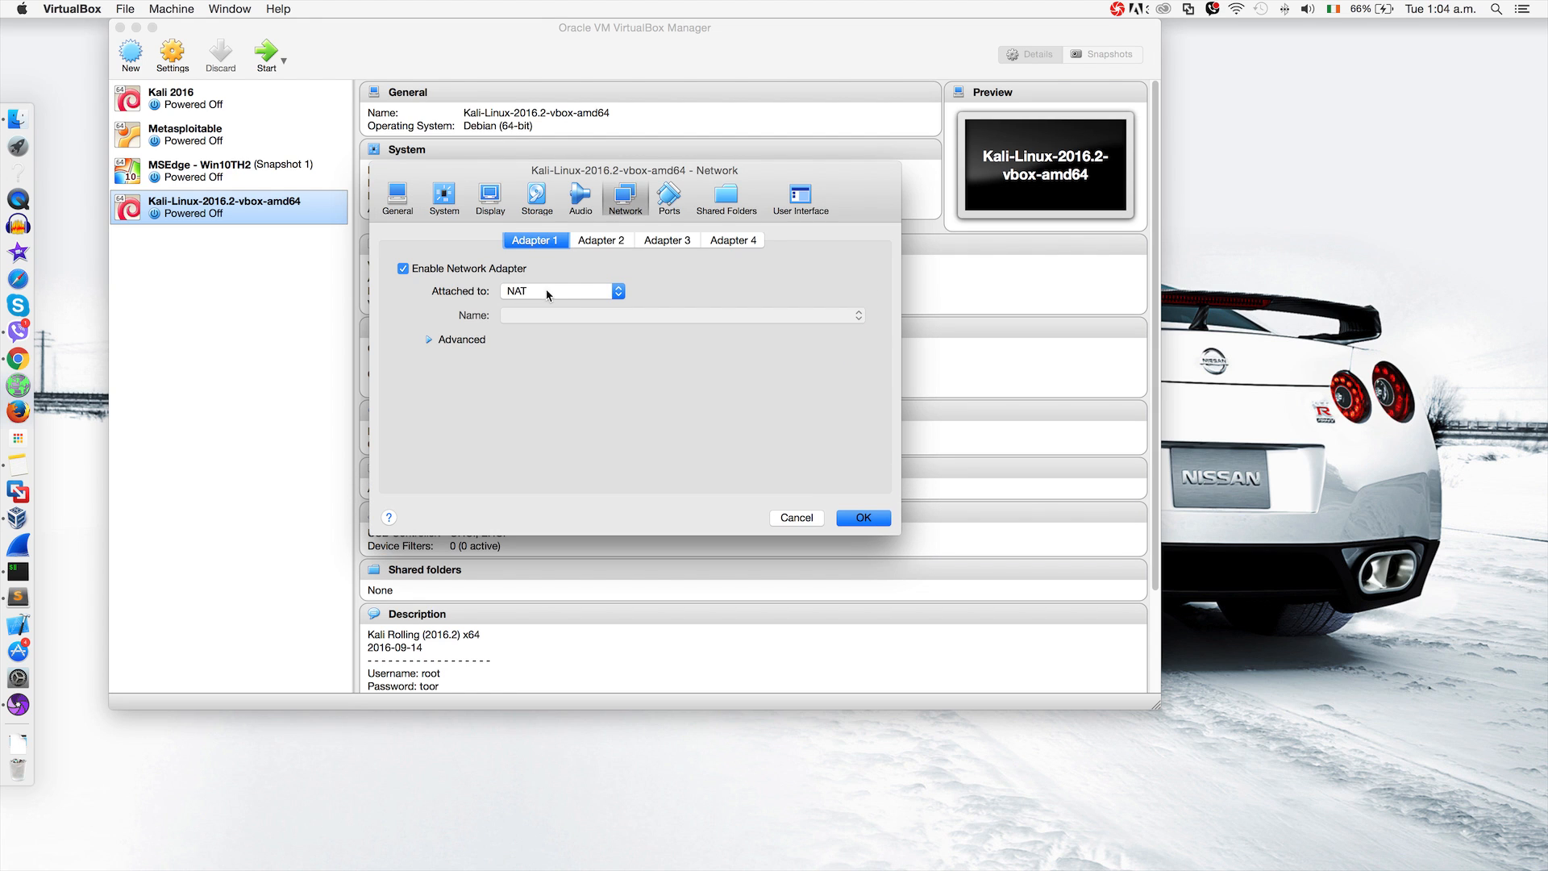
{"action": "left_click", "coordinate": [561, 290]}
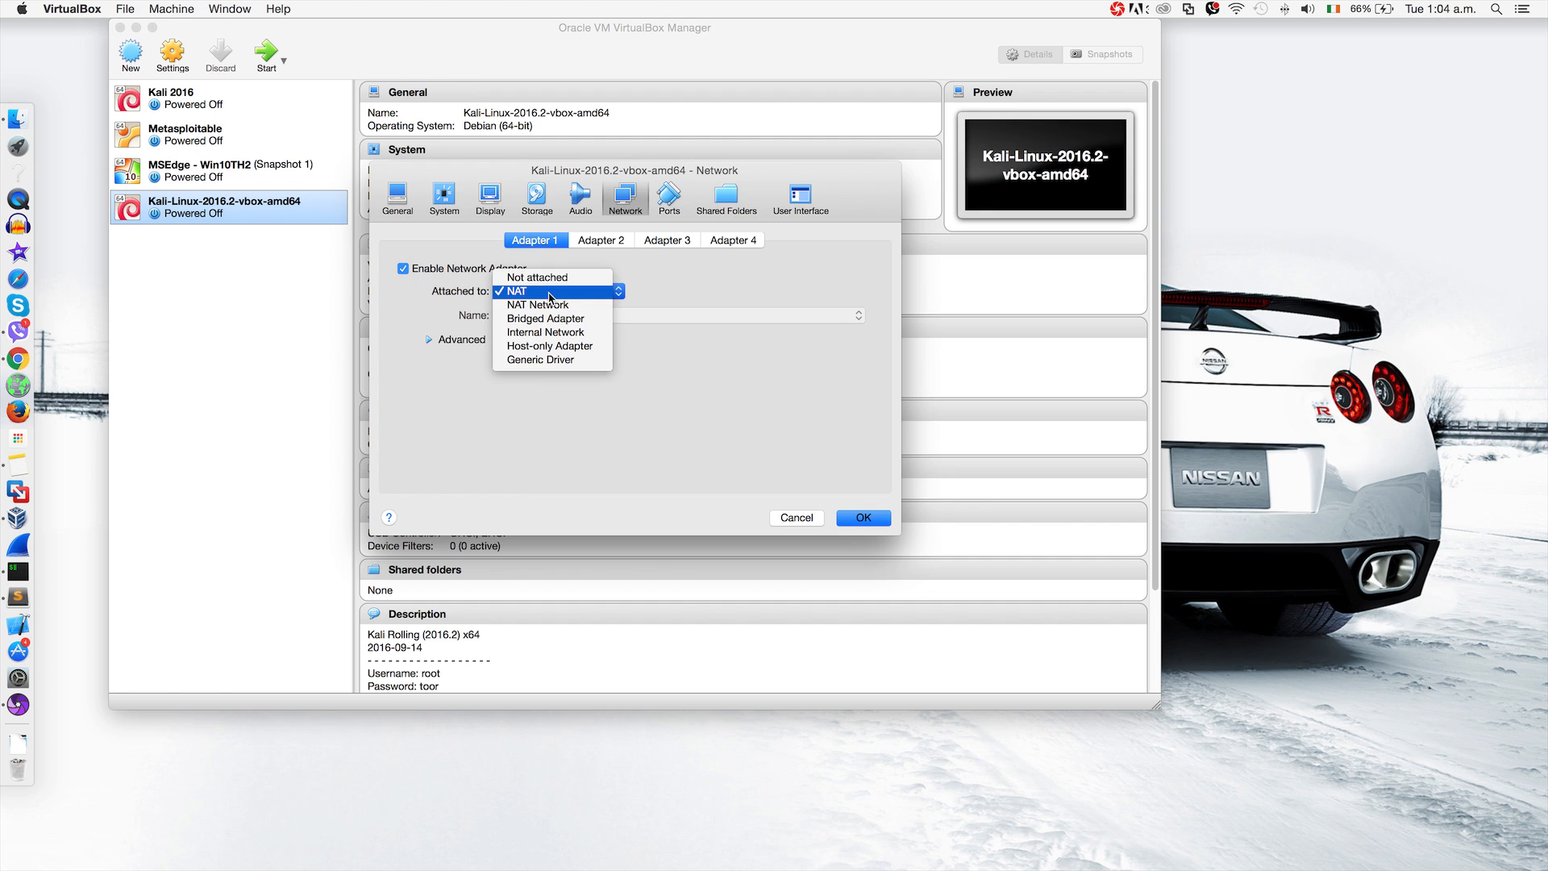
{"action": "left_click", "coordinate": [537, 305]}
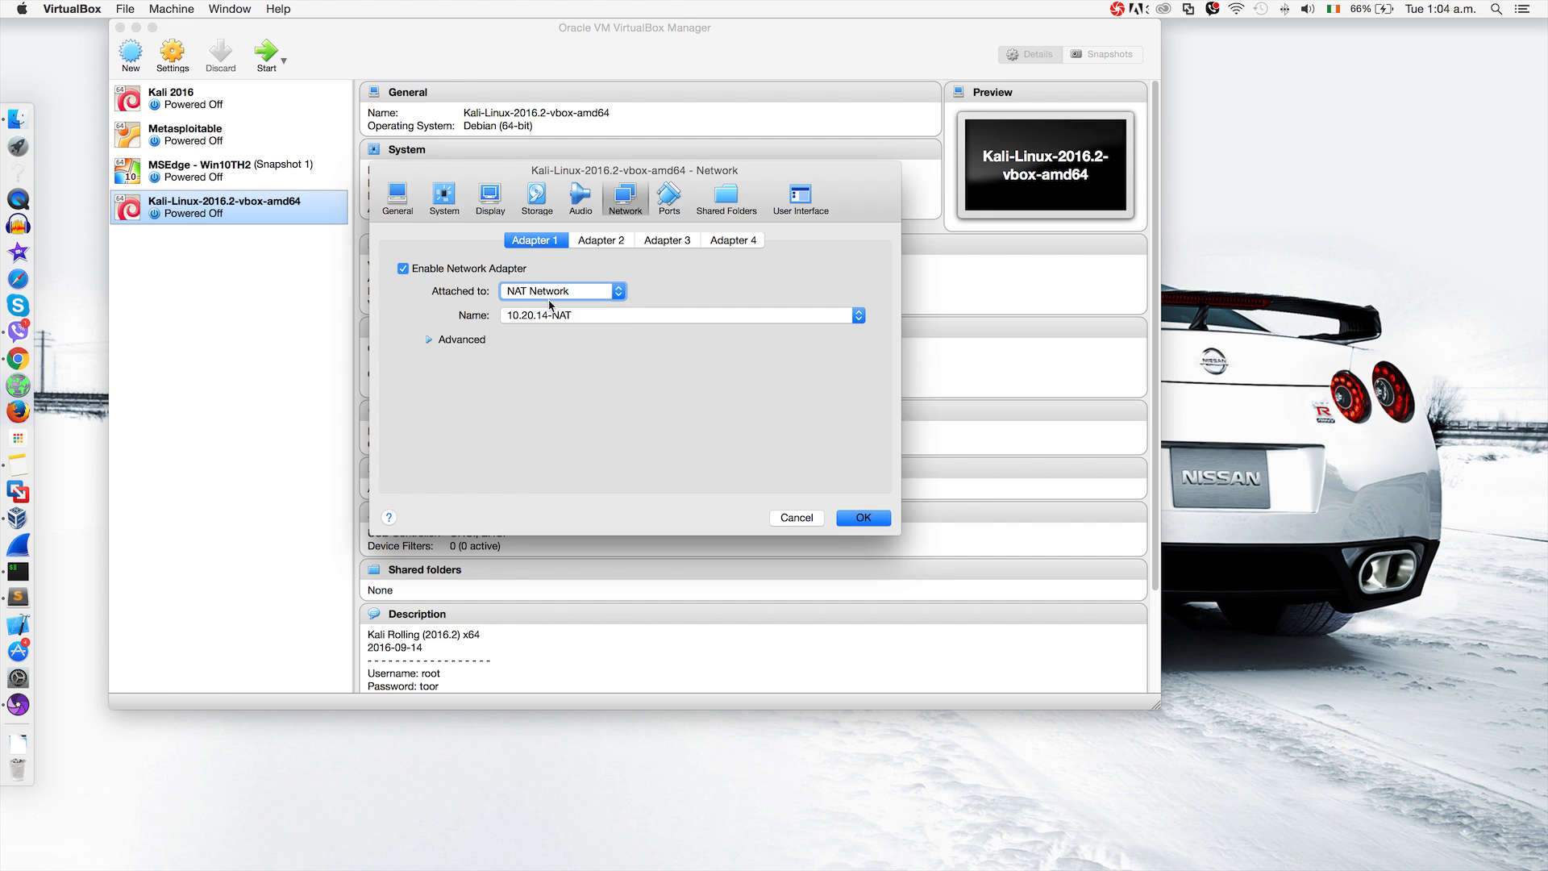
{"action": "mouse_move", "coordinate": [548, 324]}
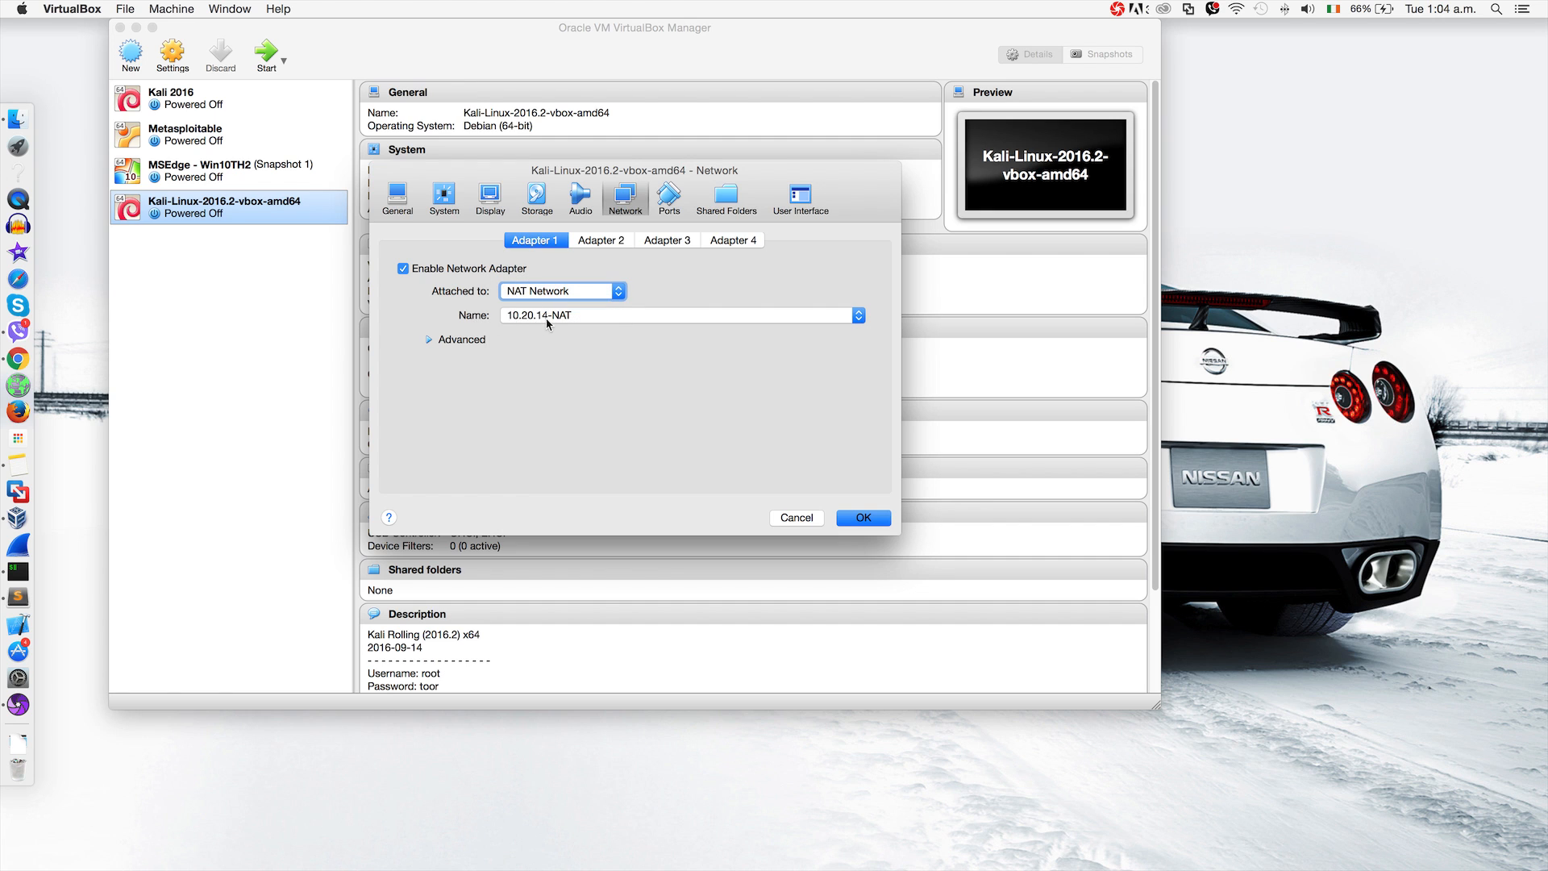
{"action": "left_click", "coordinate": [857, 315]}
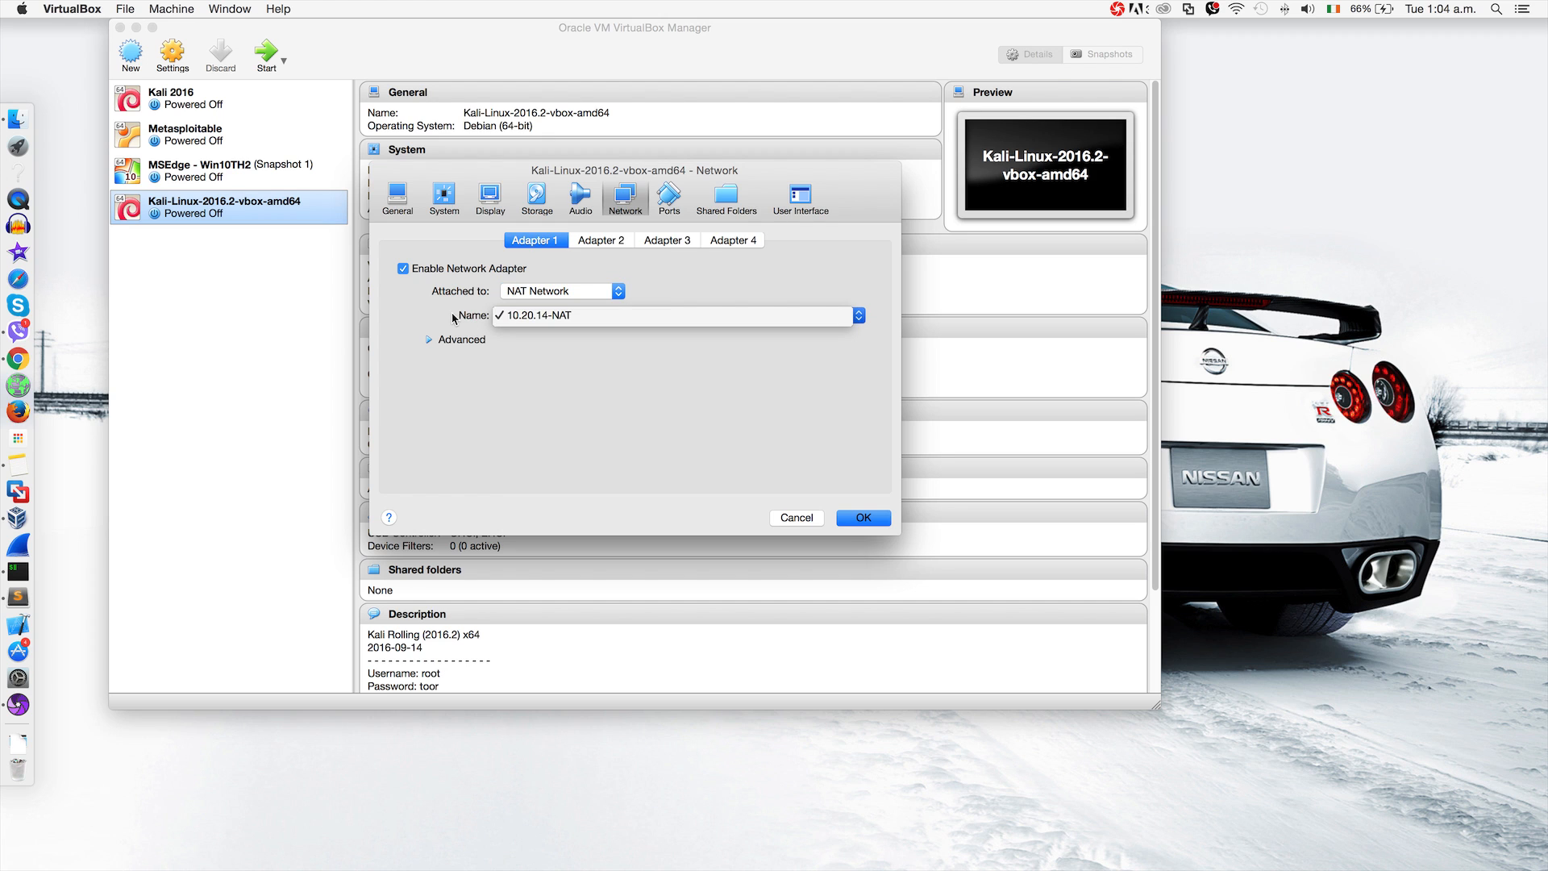
{"action": "left_click", "coordinate": [675, 315]}
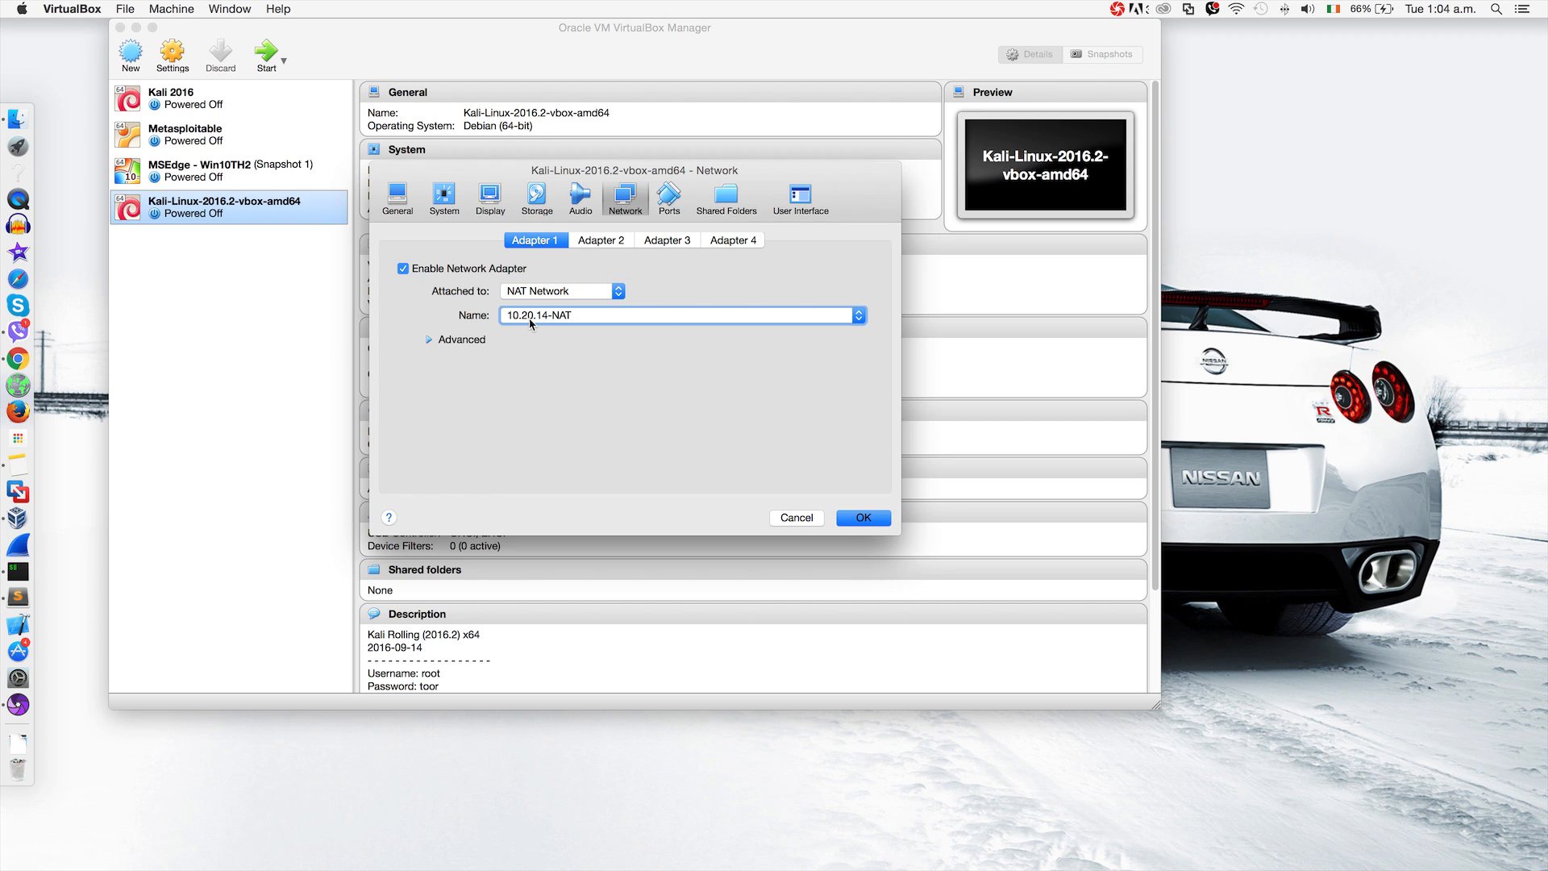
{"action": "mouse_move", "coordinate": [533, 324]}
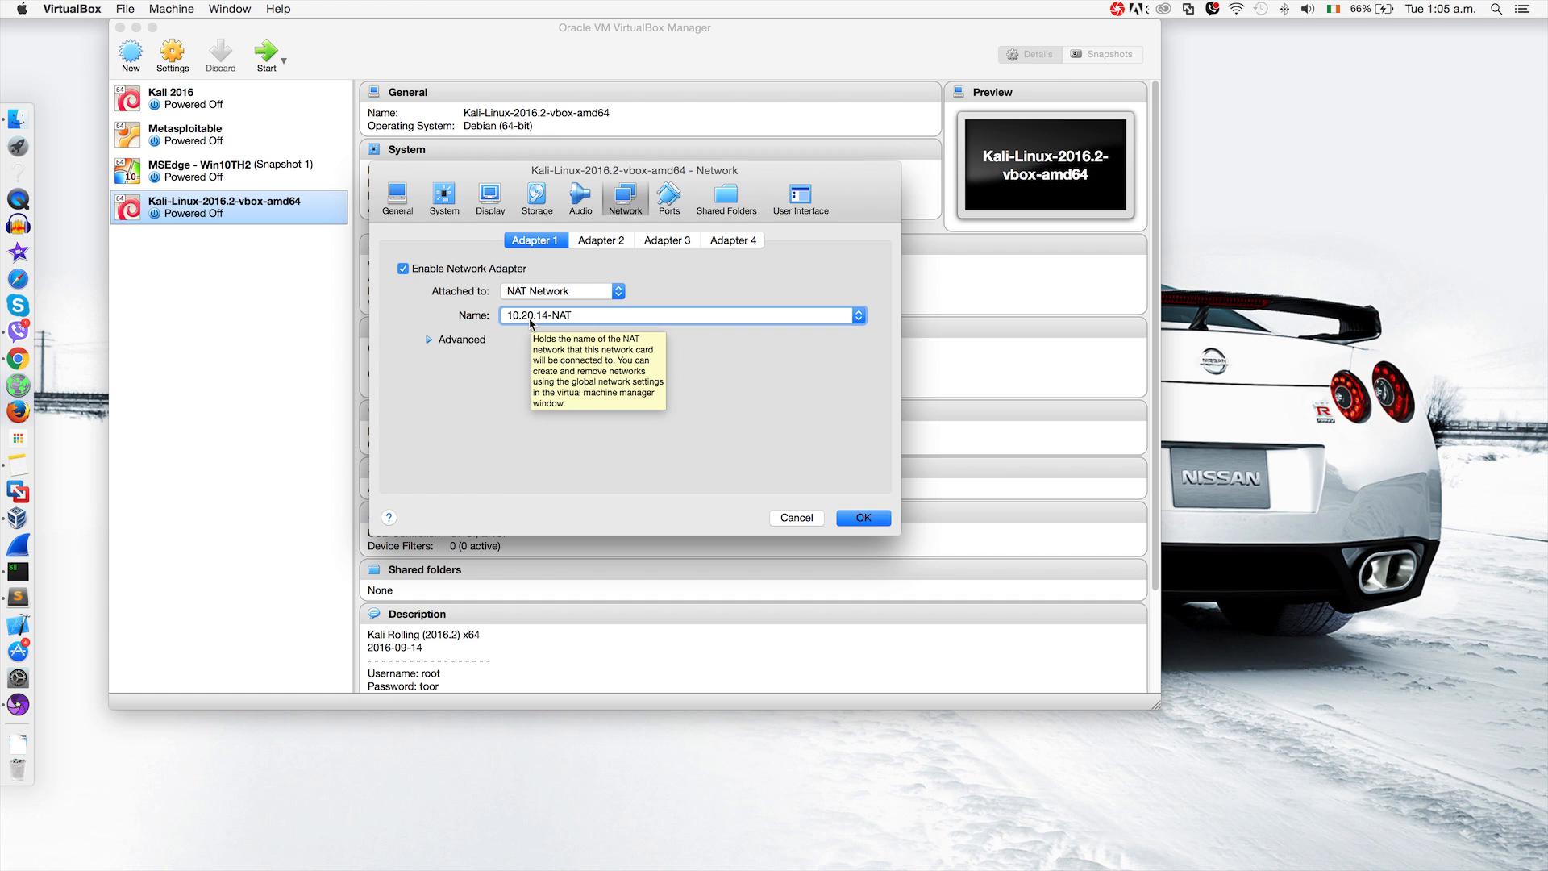
{"action": "mouse_move", "coordinate": [464, 331]}
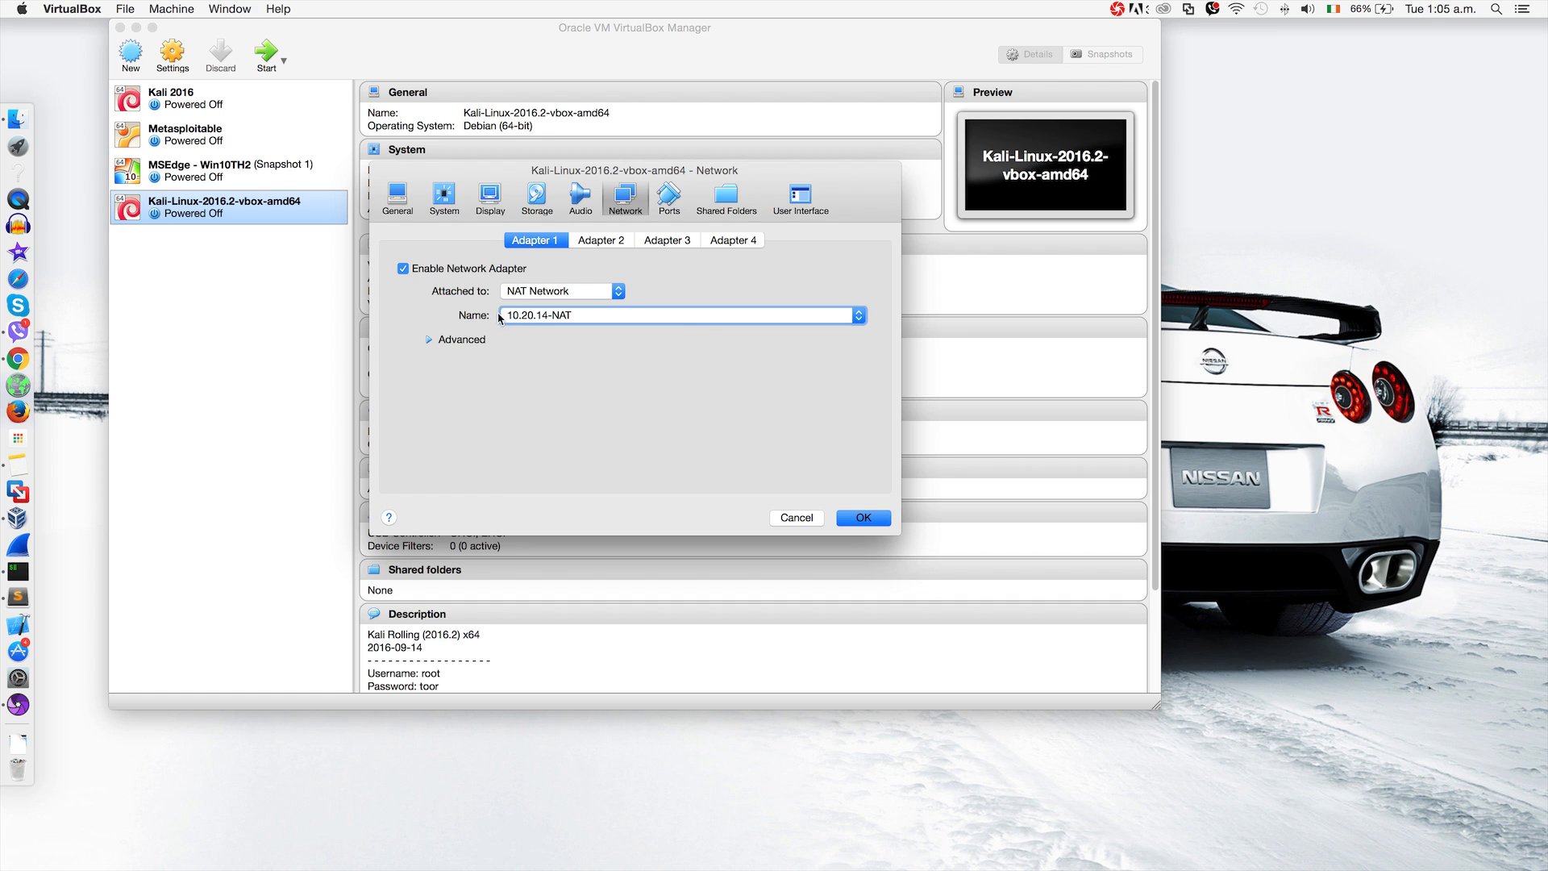
{"action": "mouse_move", "coordinate": [554, 324]}
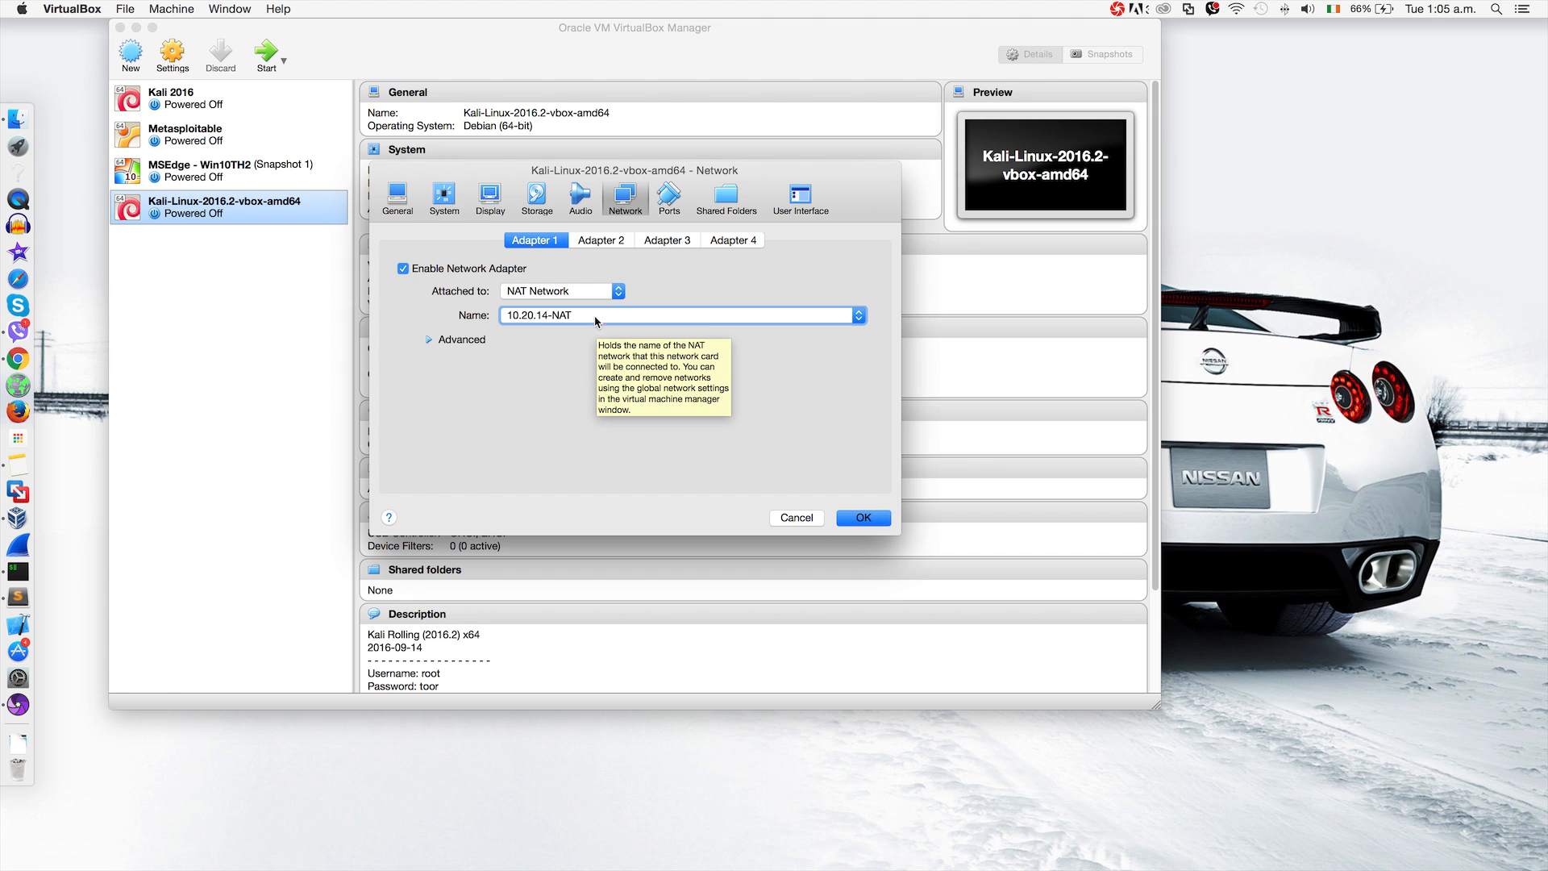
{"action": "mouse_move", "coordinate": [806, 513]}
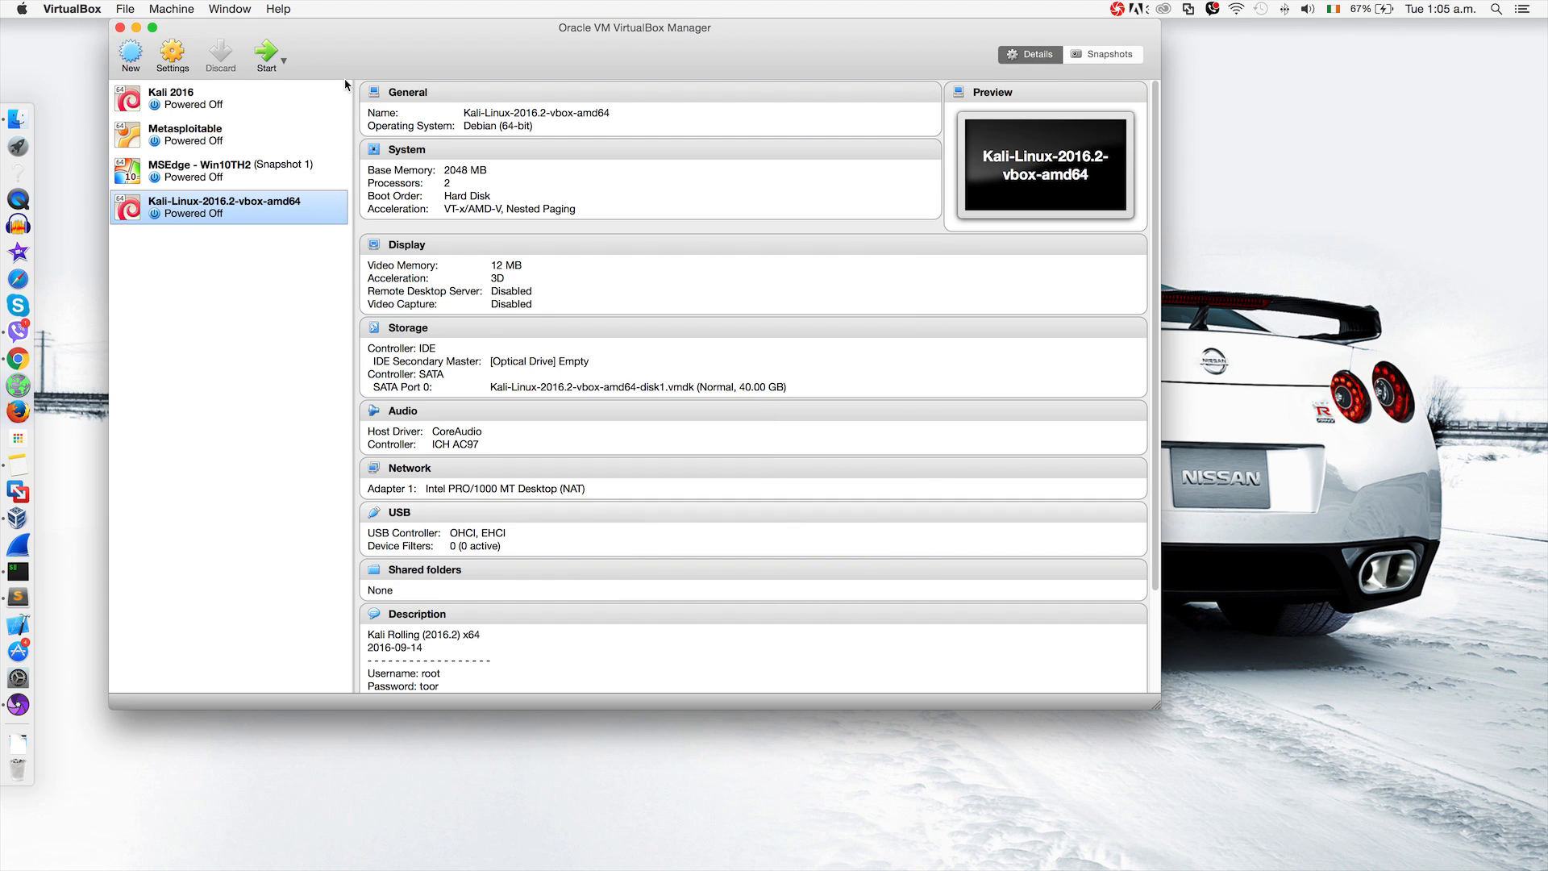
- In VirtualBox preferences, add a new NAT network NatNetwork beside 10.20.14-NAT and save
{"action": "left_click", "coordinate": [72, 10]}
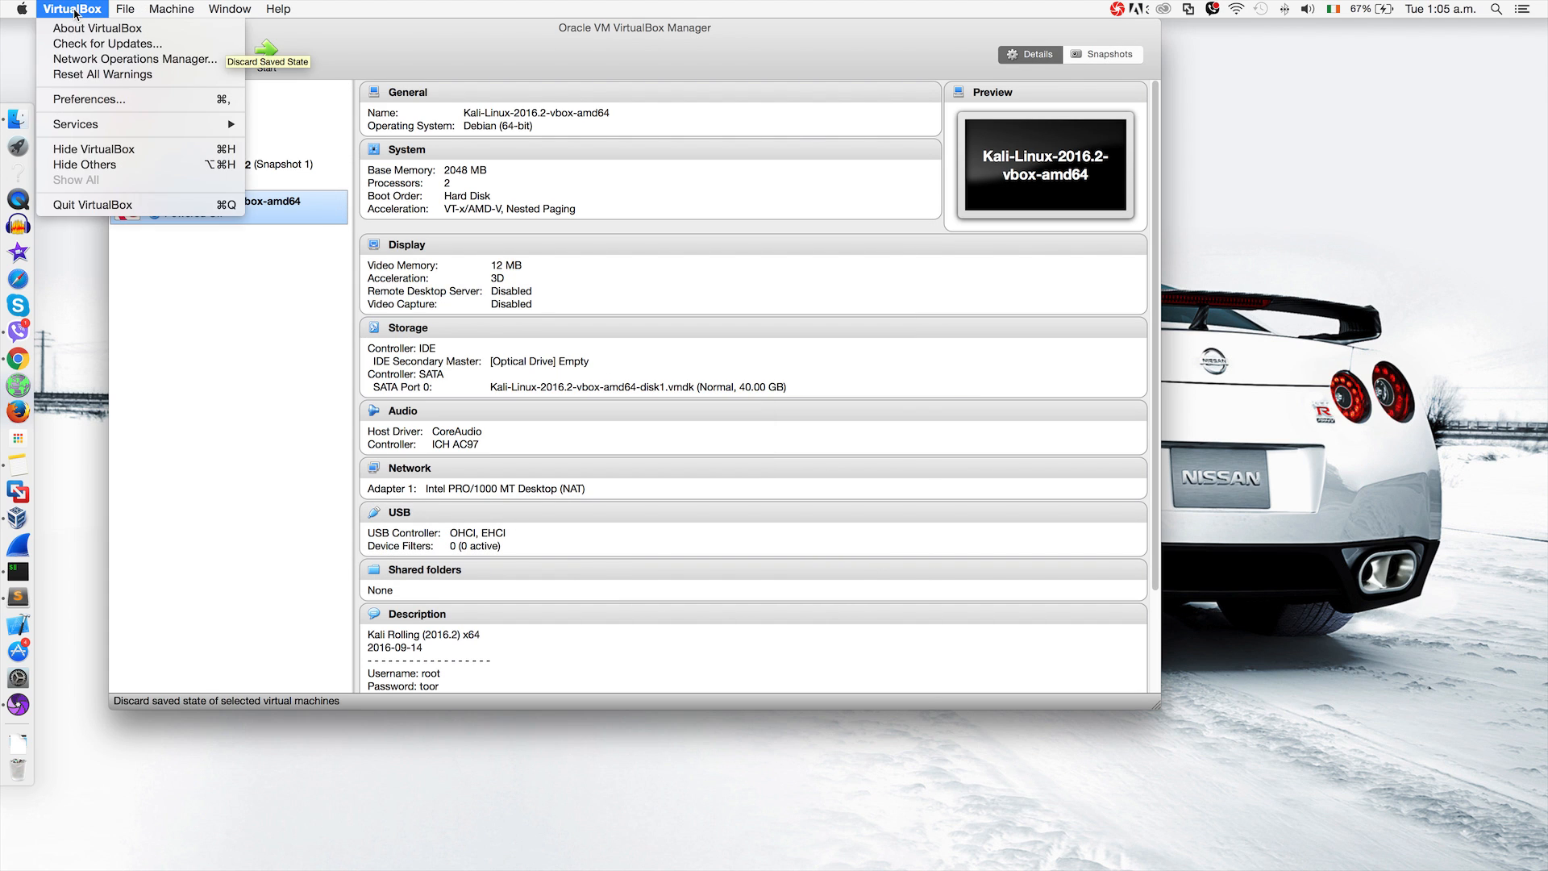
{"action": "left_click", "coordinate": [87, 98]}
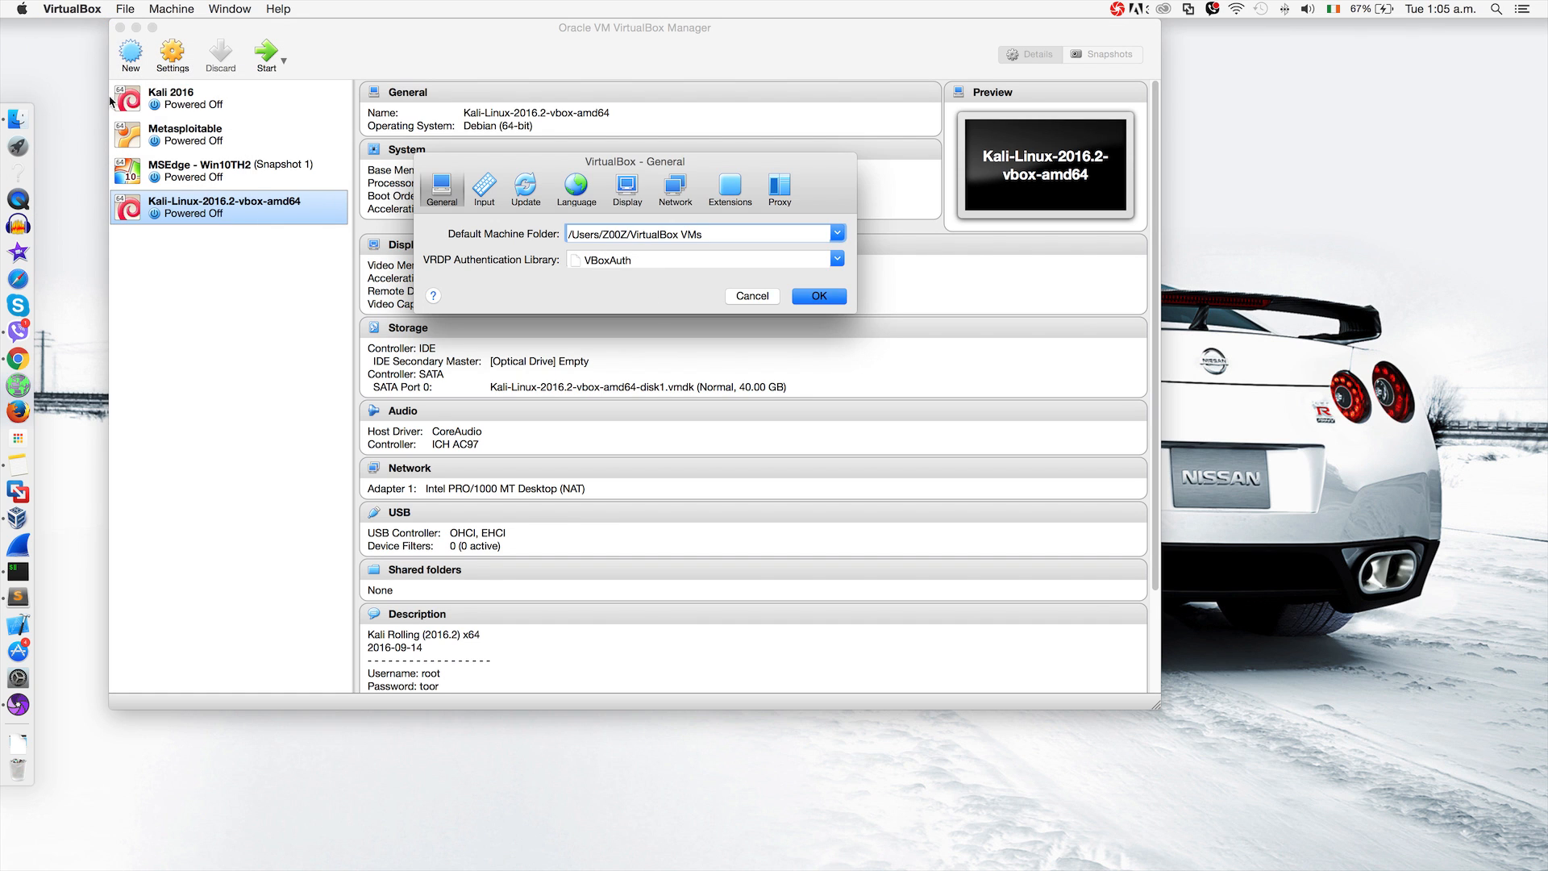
{"action": "left_click", "coordinate": [674, 187]}
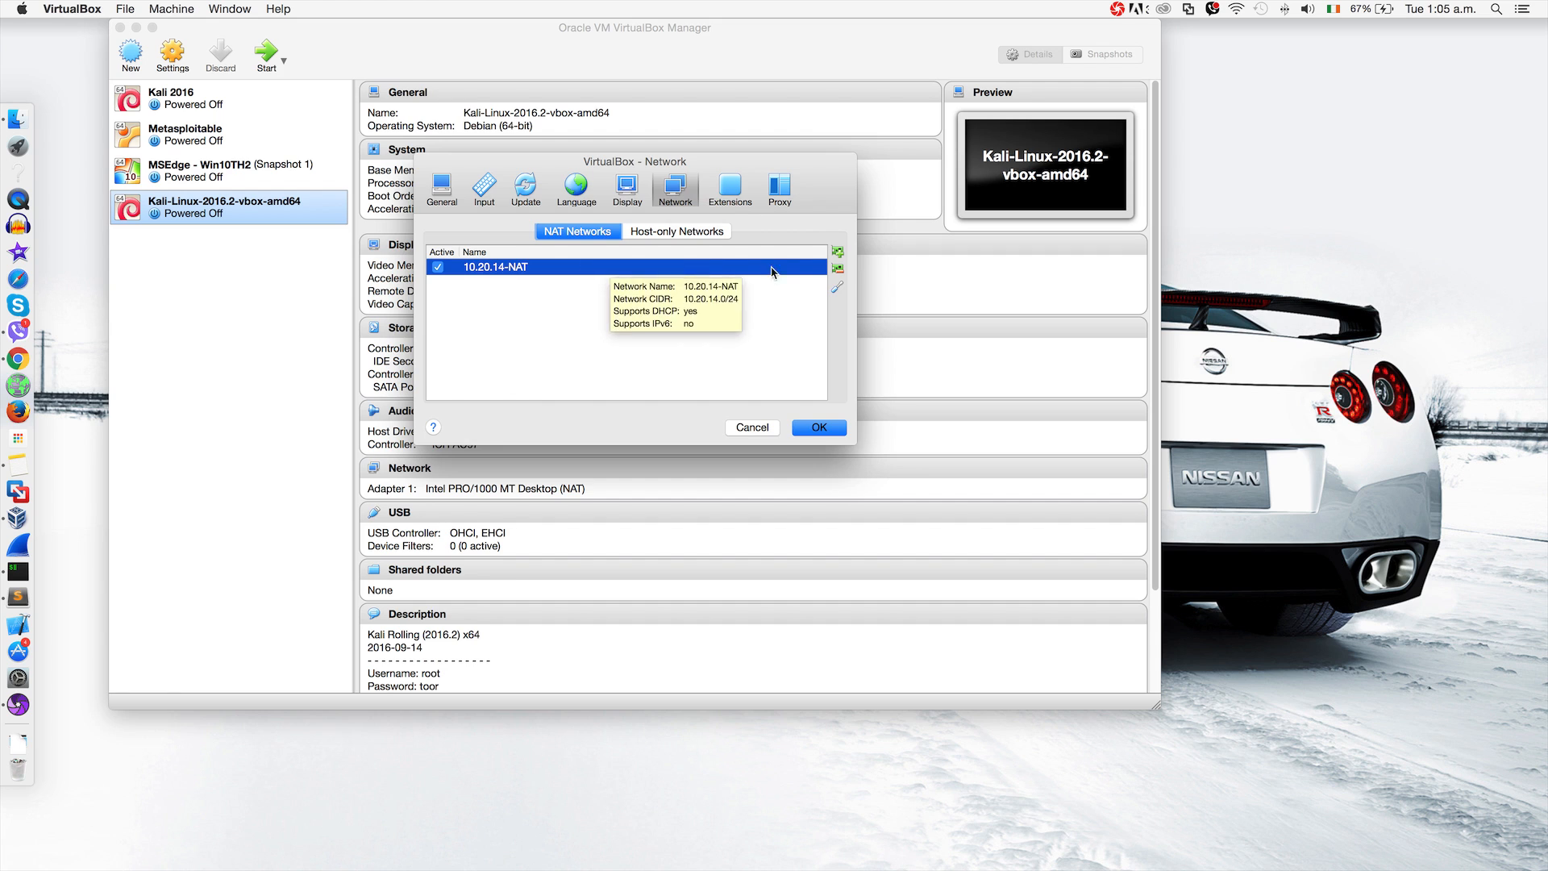
{"action": "left_click", "coordinate": [837, 252]}
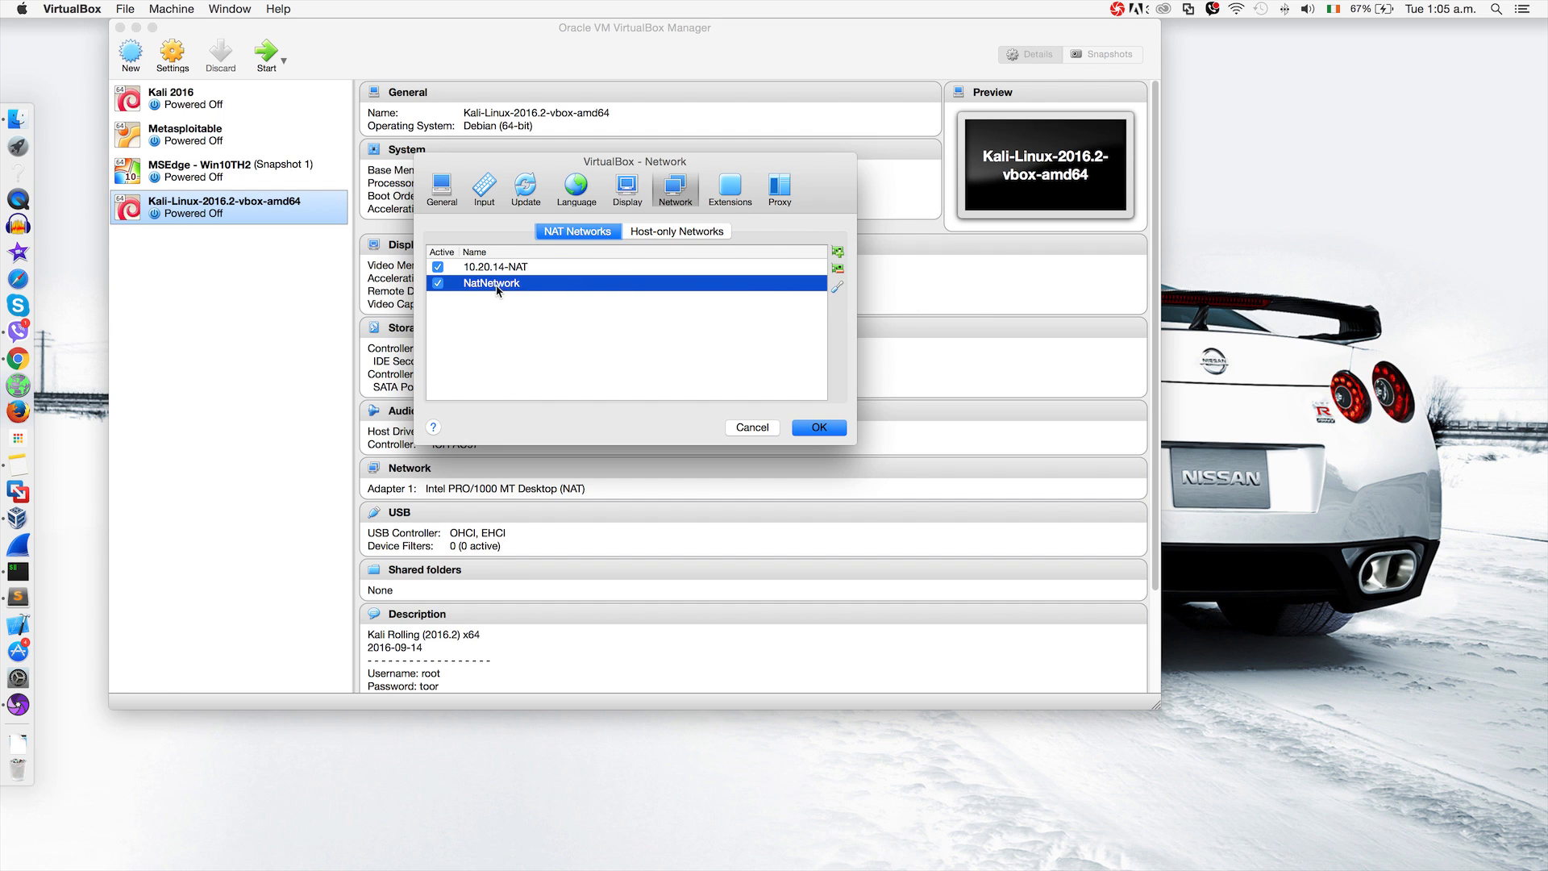
{"action": "mouse_move", "coordinate": [466, 291]}
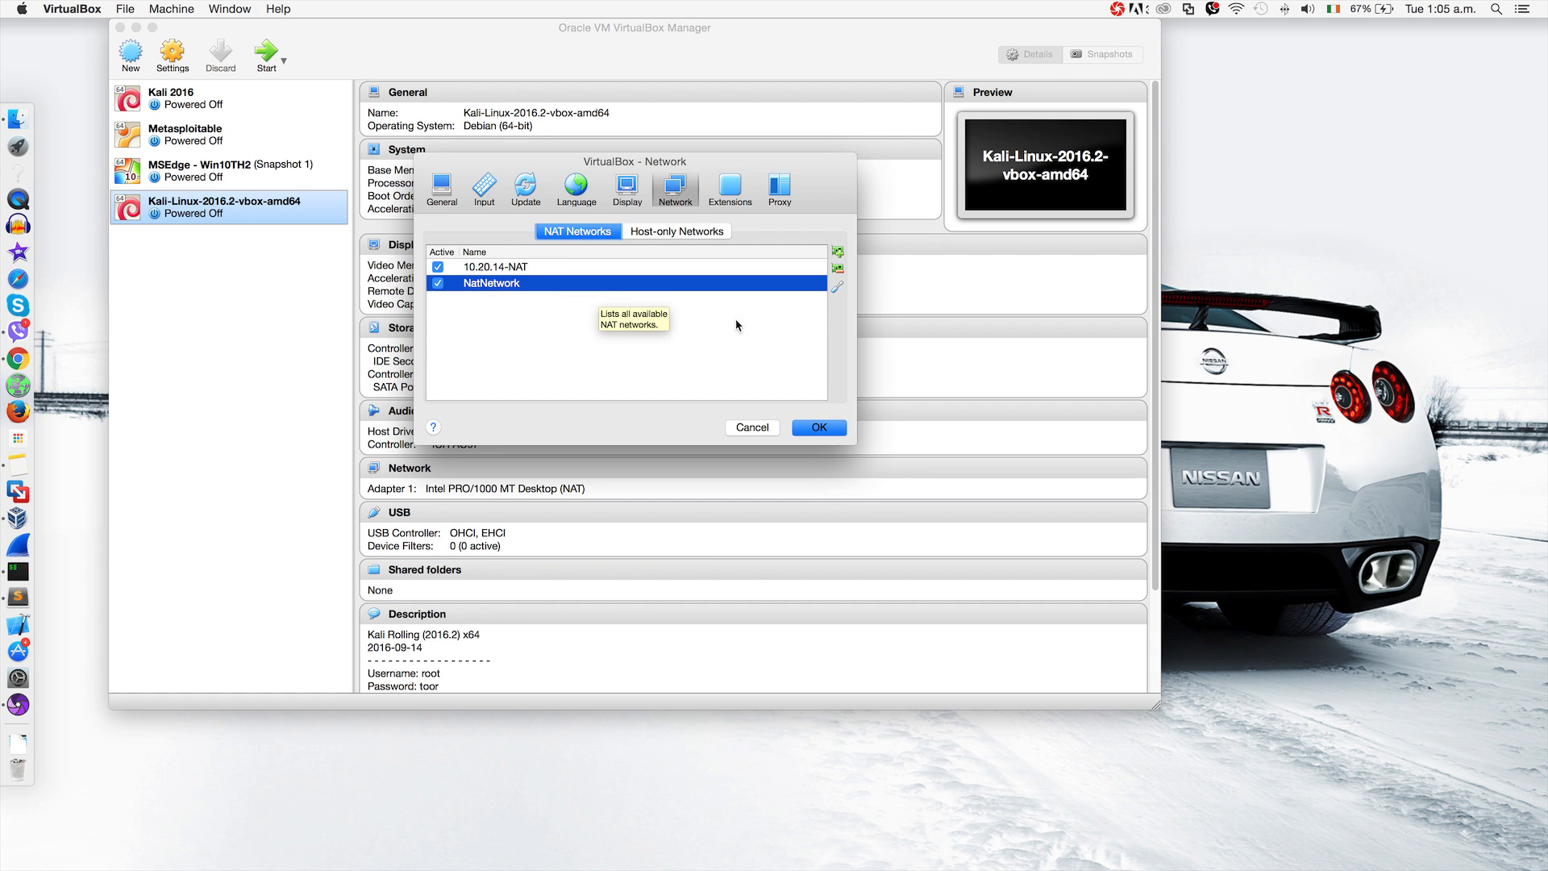
{"action": "left_click", "coordinate": [818, 428]}
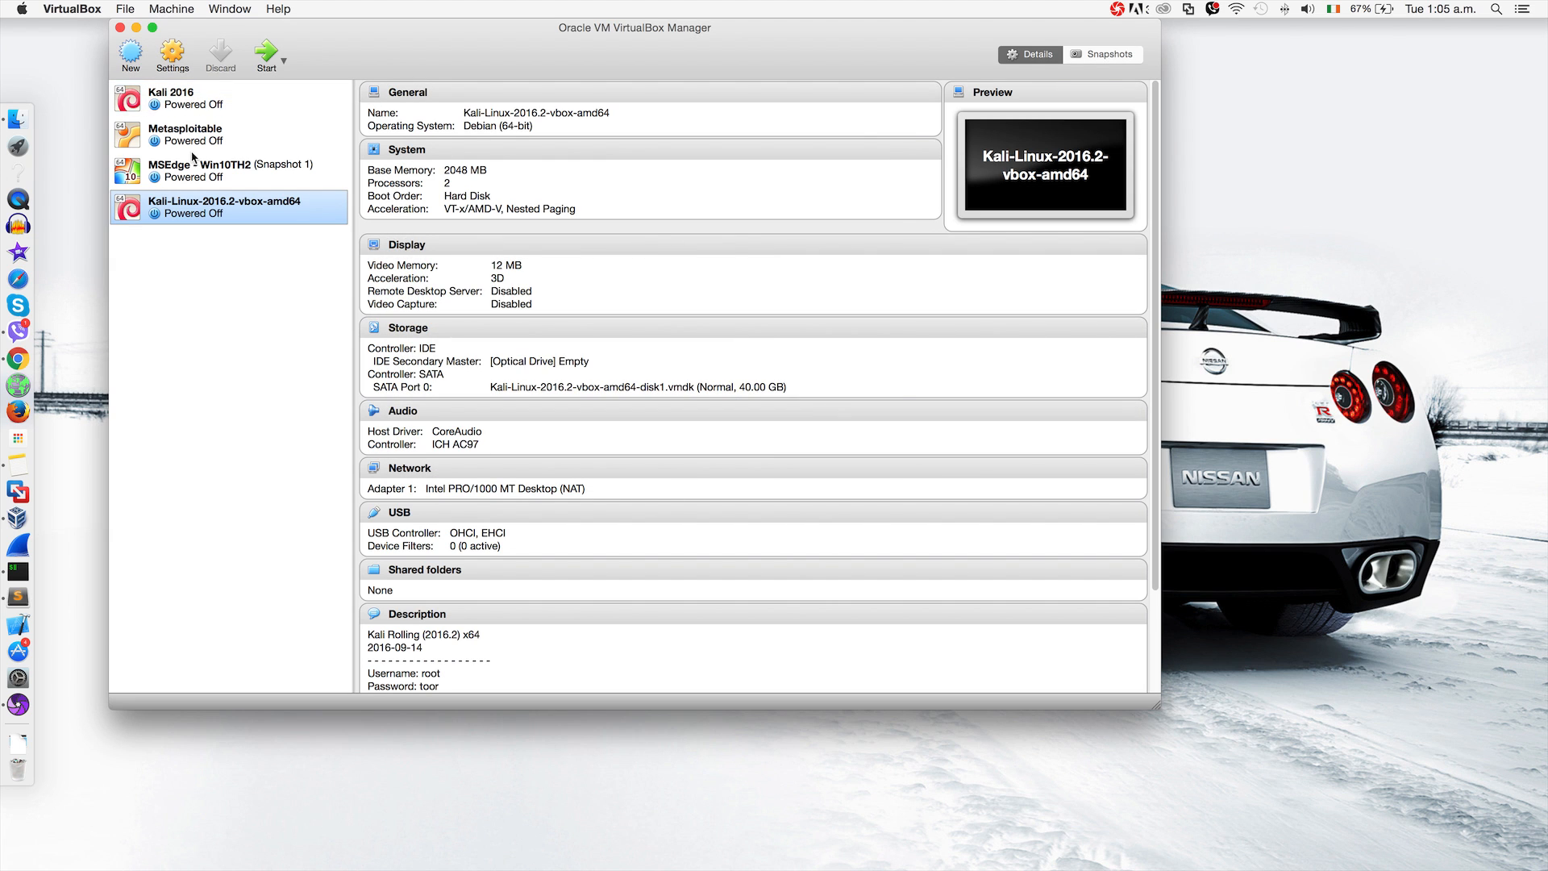
- Set the Kali VM's Adapter 1 to NAT Network using NatNetwork and save the settings
{"action": "left_click", "coordinate": [197, 170]}
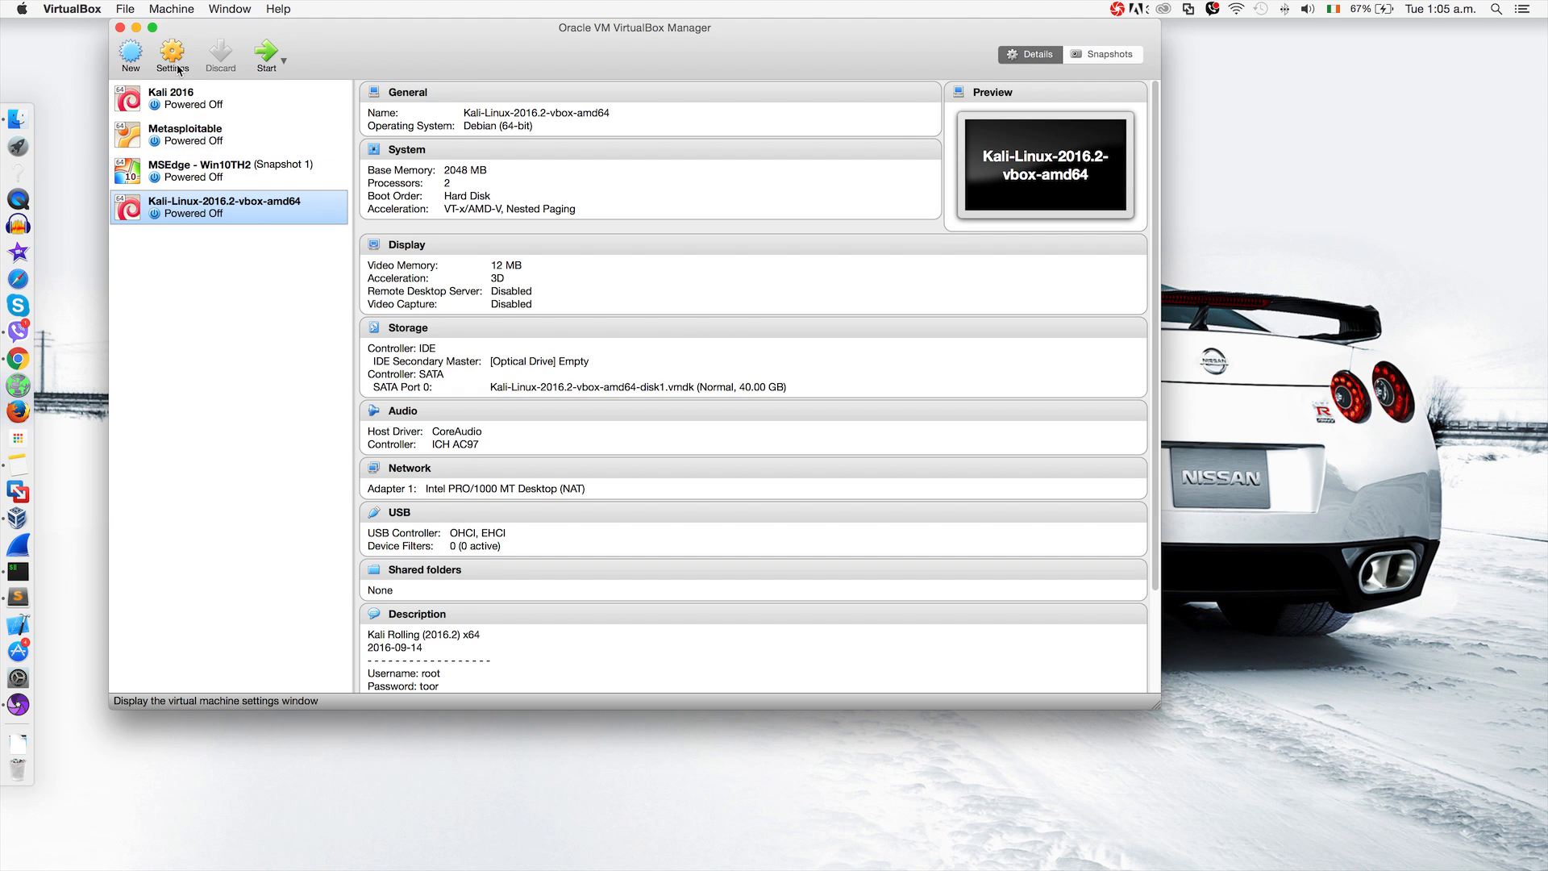
{"action": "left_click", "coordinate": [173, 55]}
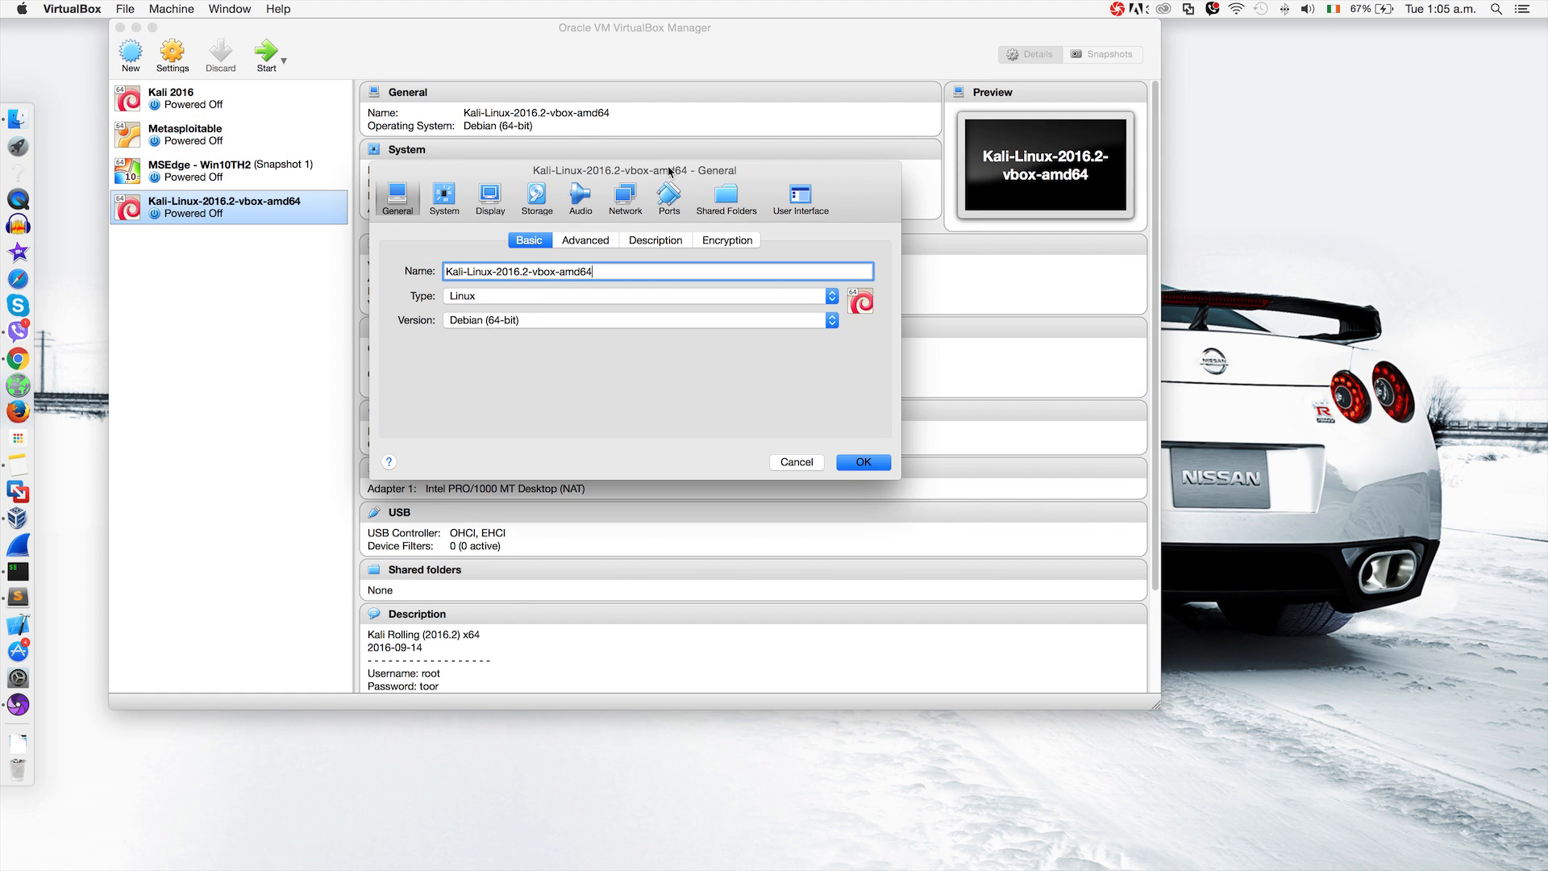
{"action": "left_click", "coordinate": [625, 196]}
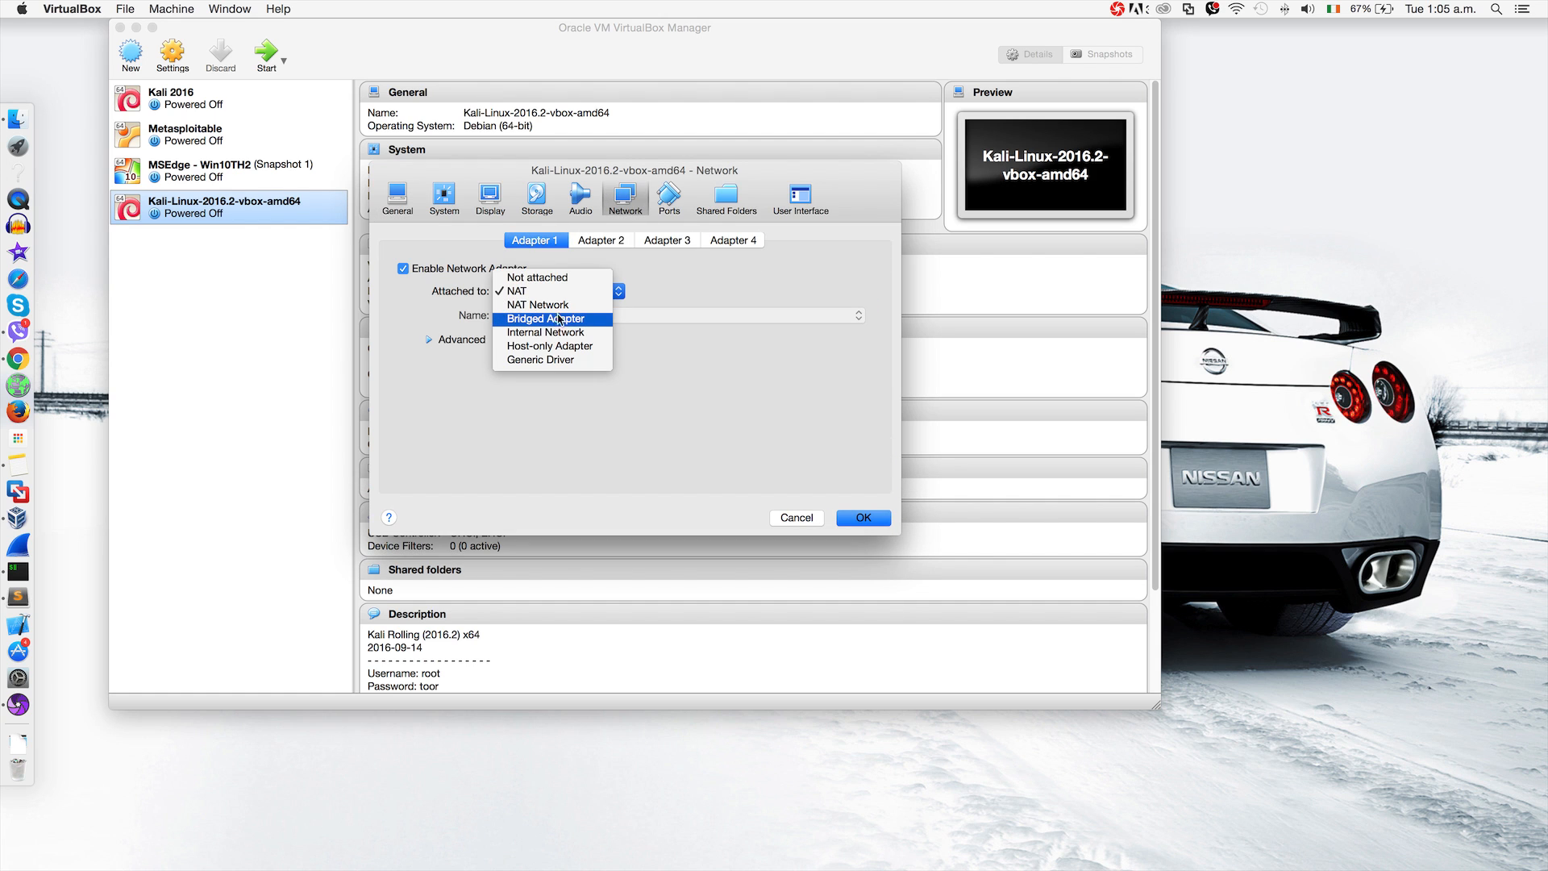
{"action": "left_click", "coordinate": [539, 305]}
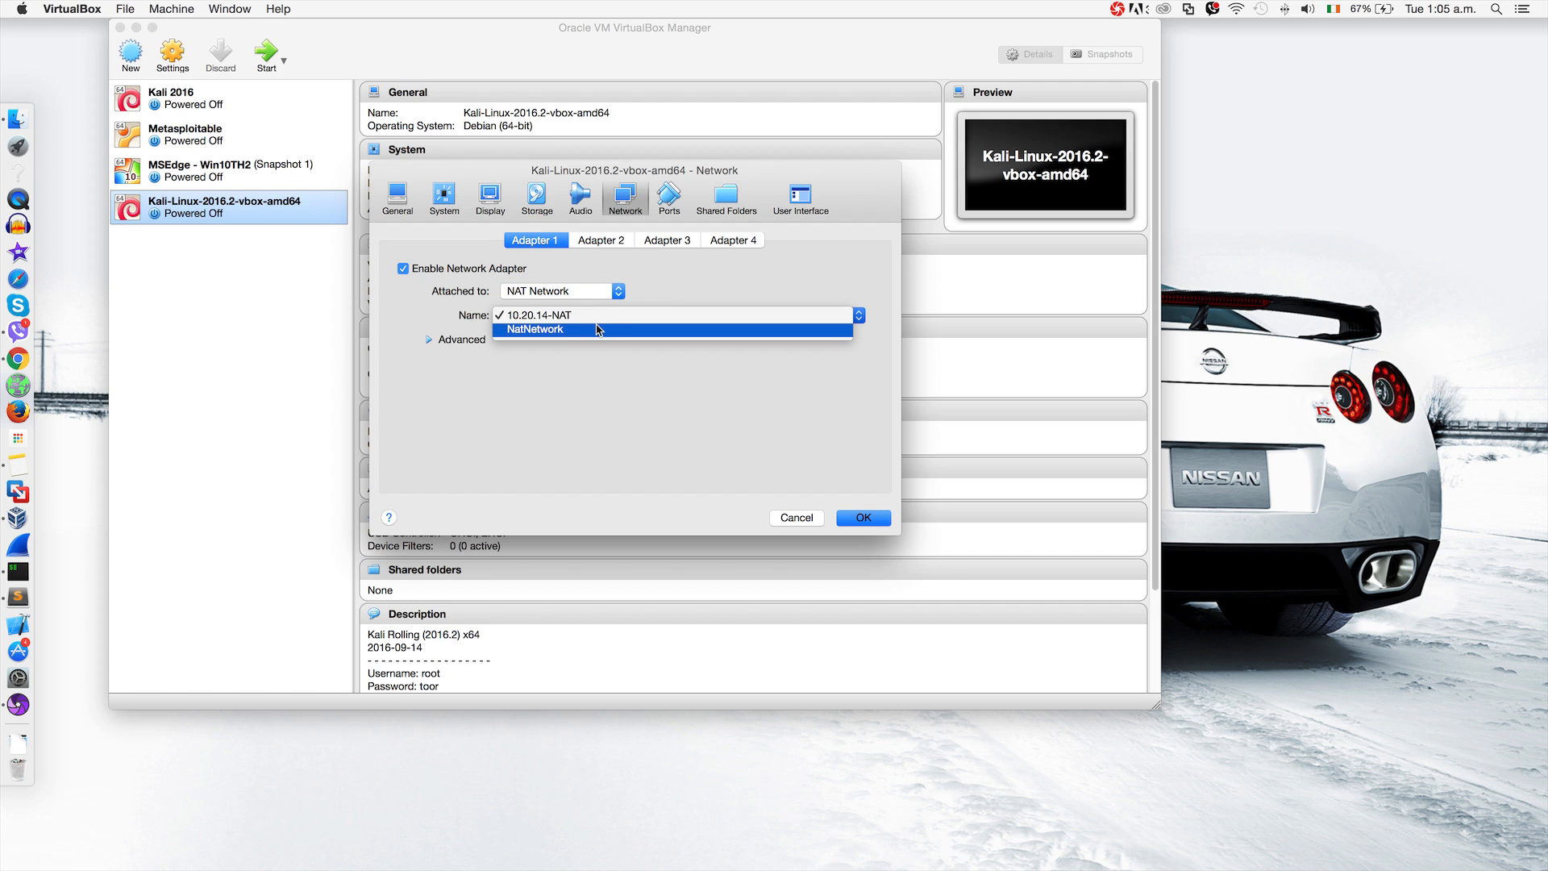
{"action": "mouse_move", "coordinate": [529, 335]}
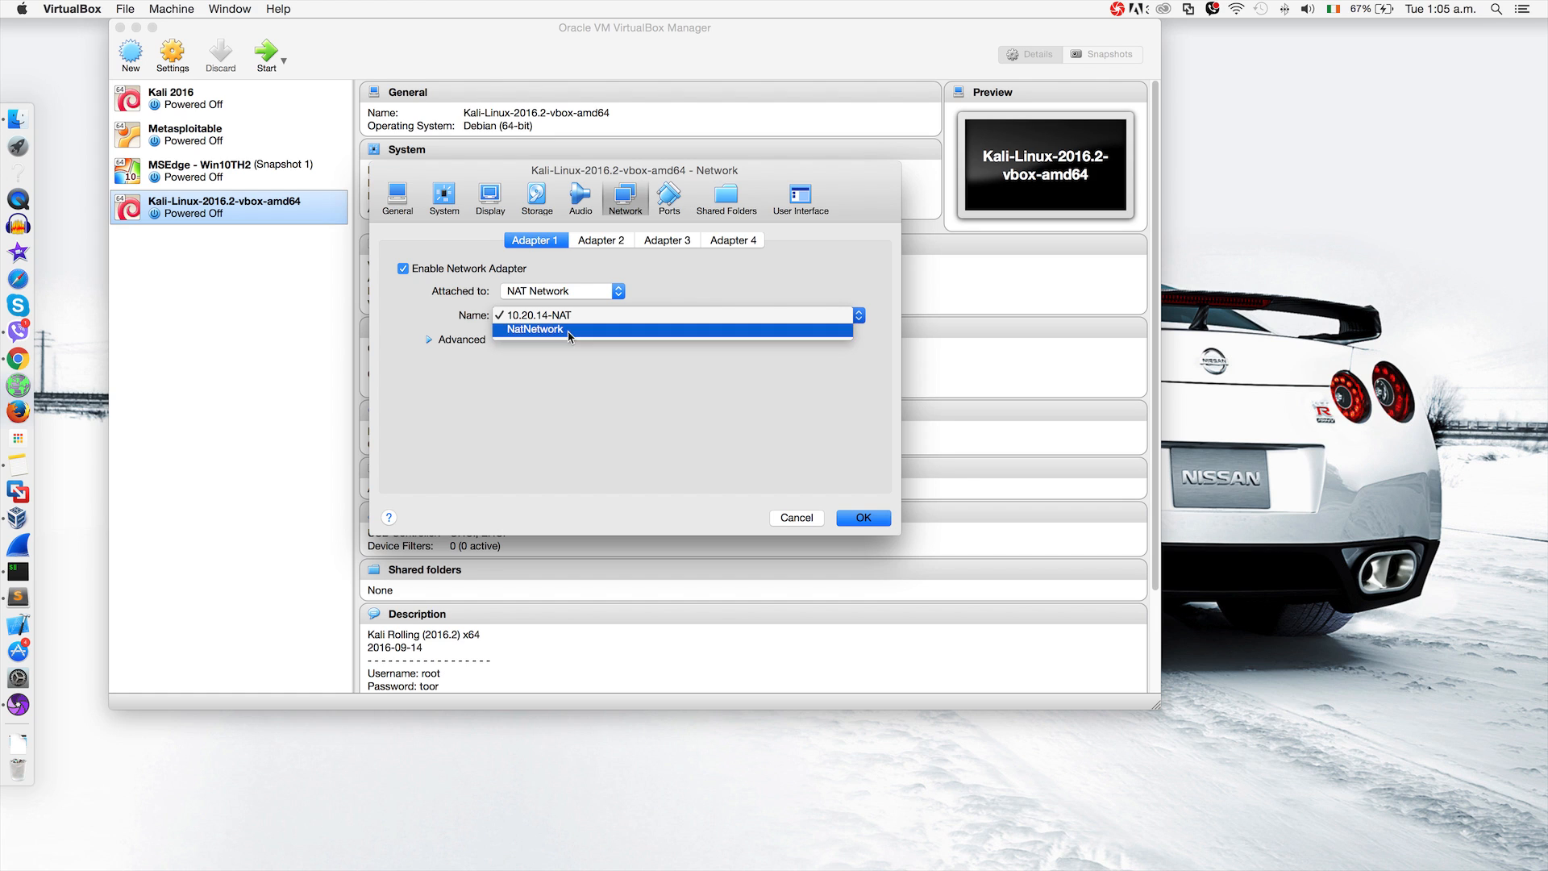
{"action": "left_click", "coordinate": [533, 329]}
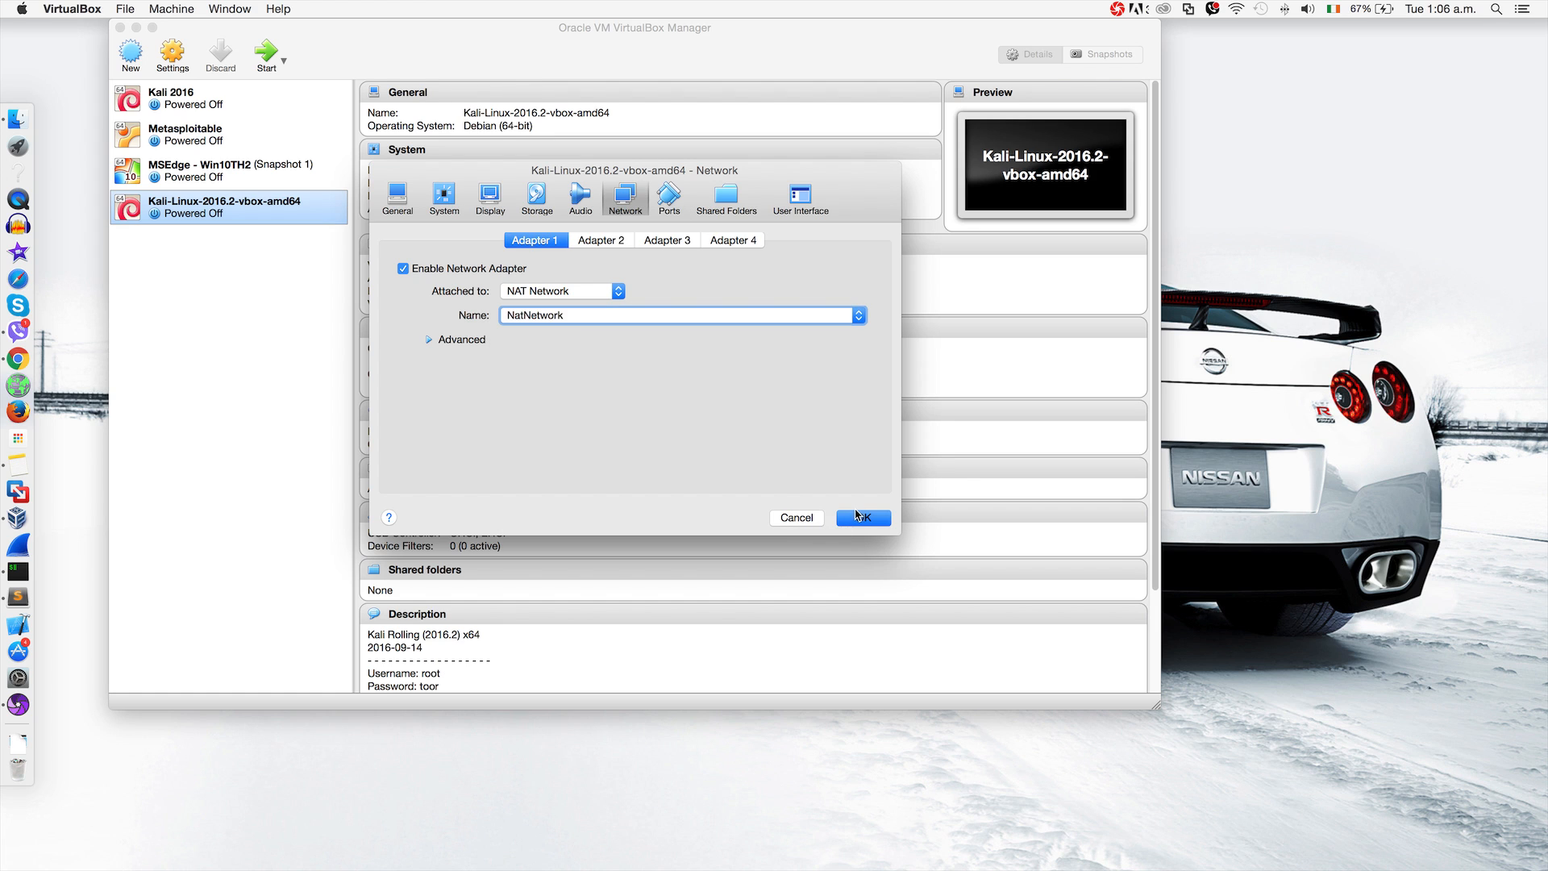
{"action": "left_click", "coordinate": [861, 517]}
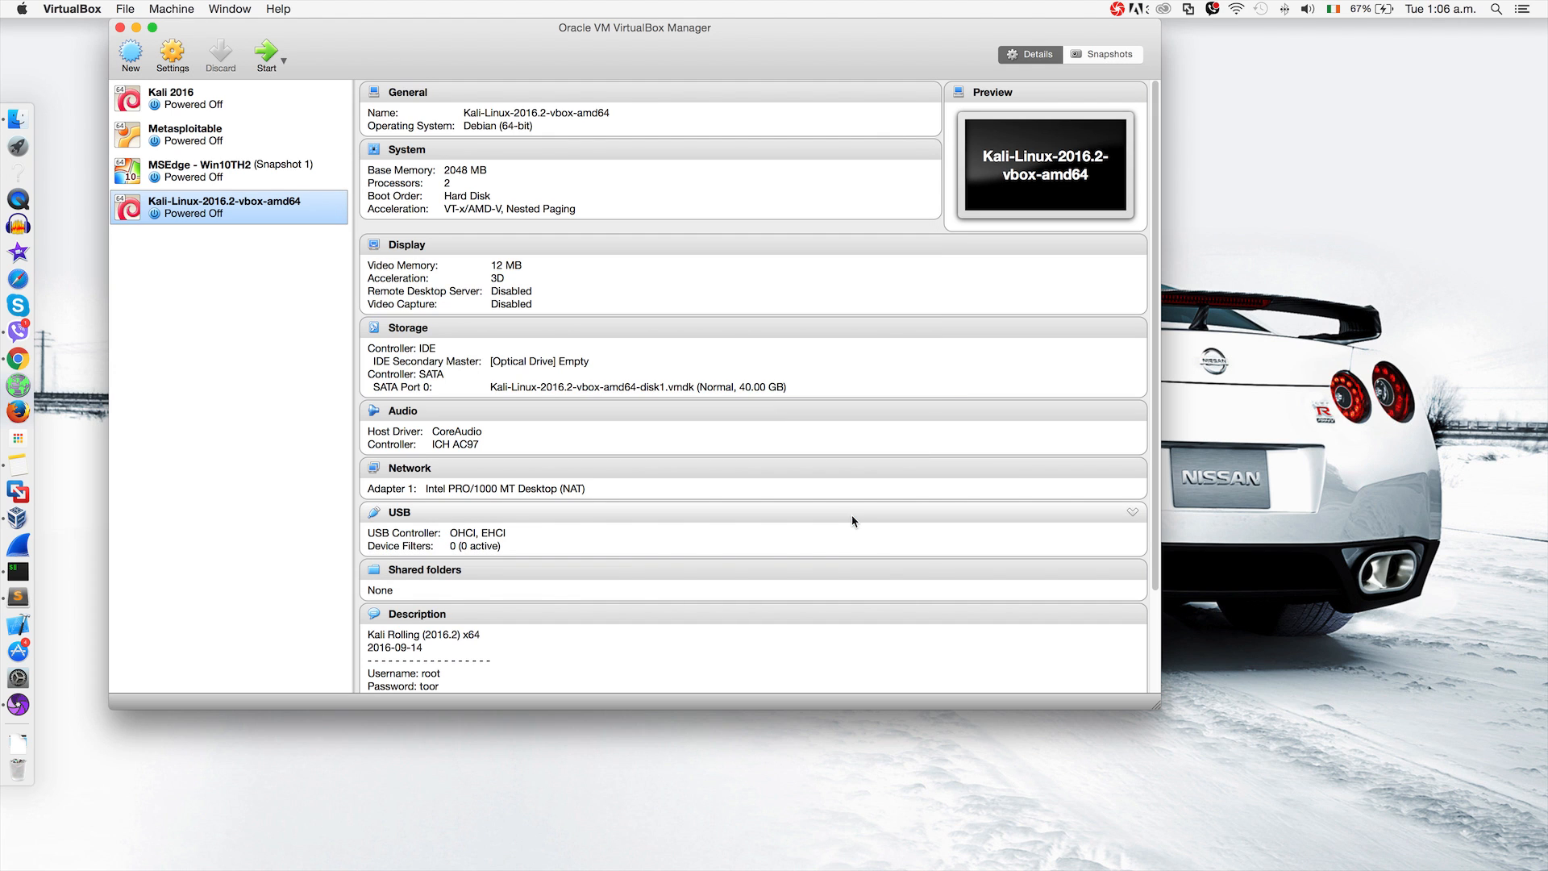